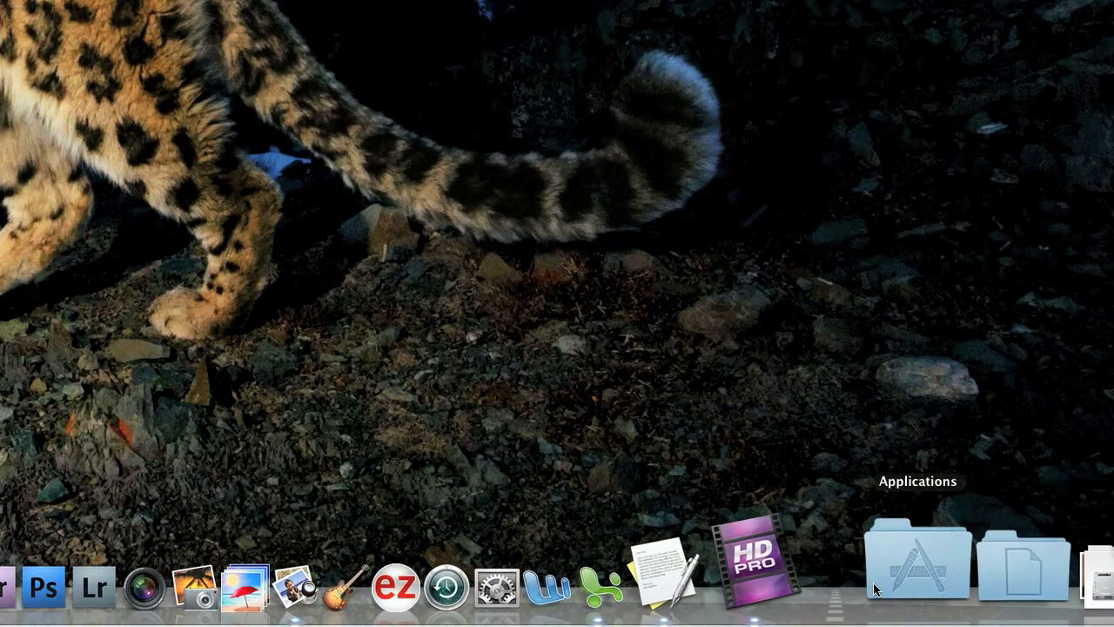
{"action": "mouse_move", "coordinate": [557, 578]}
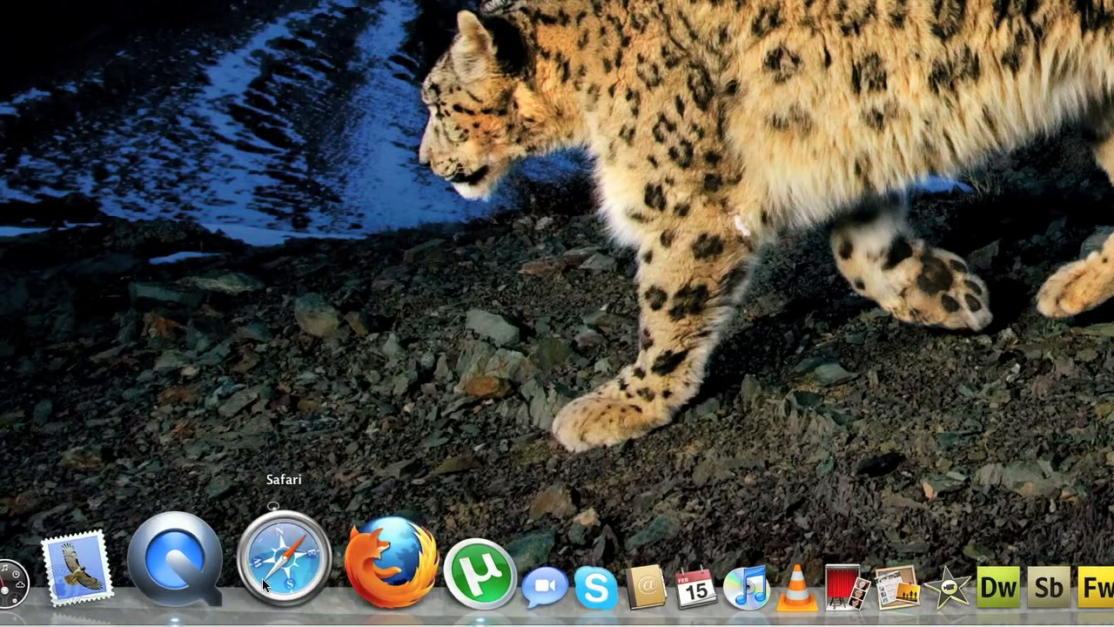
Browse Apple's Aperture 3 page in Safari, viewing the free trial form and returning to the product page.
{"action": "left_click", "coordinate": [288, 561]}
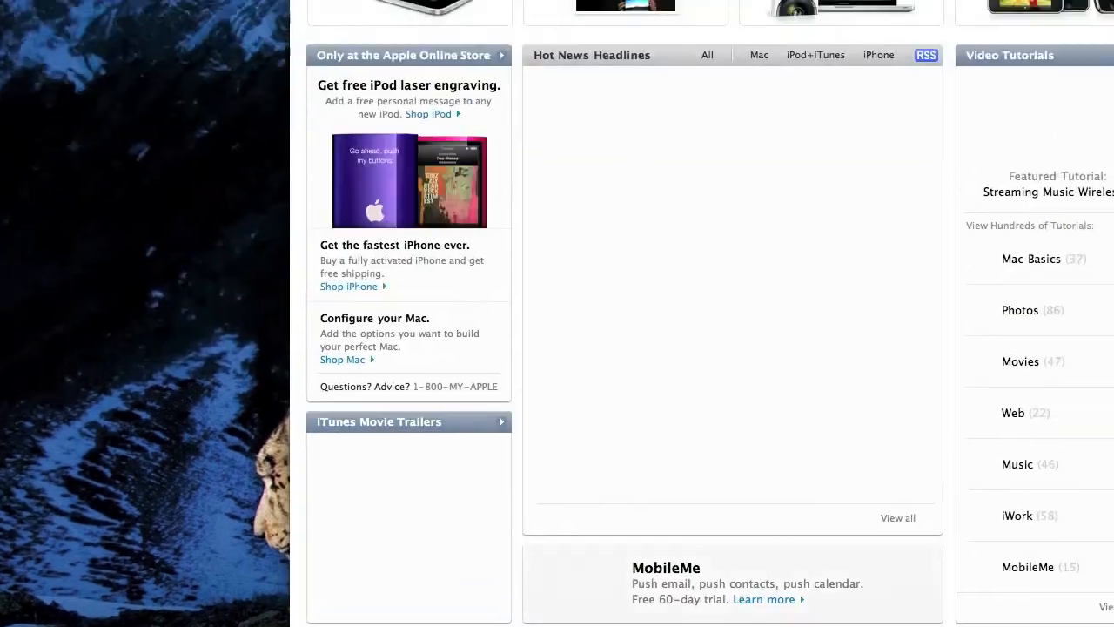
{"action": "scroll", "scroll_direction": "up", "scroll_amount": 3}
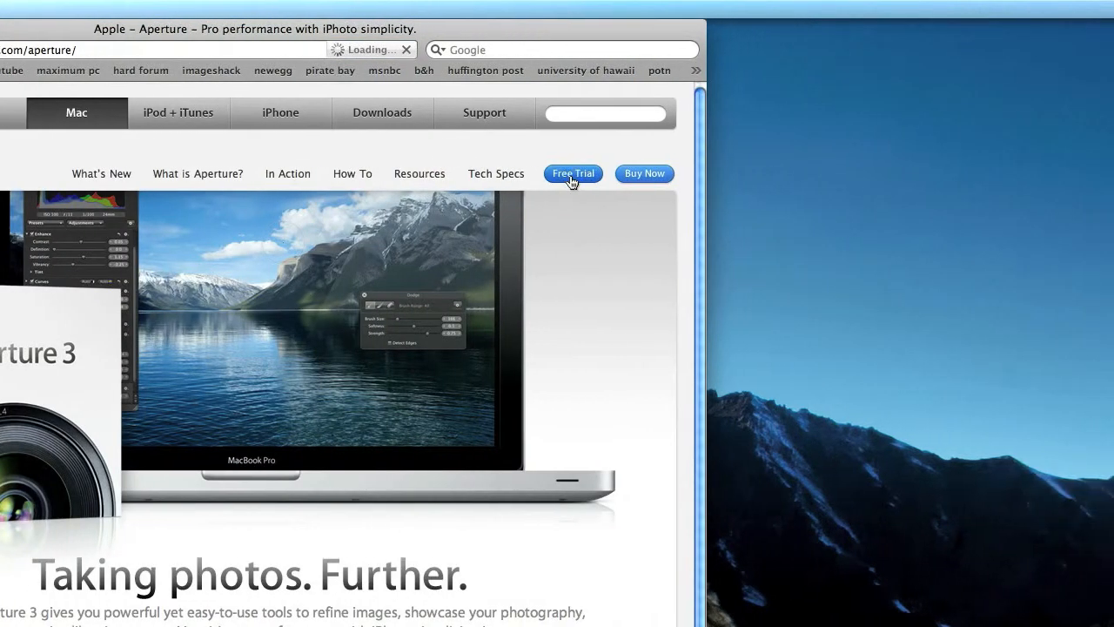
{"action": "left_click", "coordinate": [573, 174]}
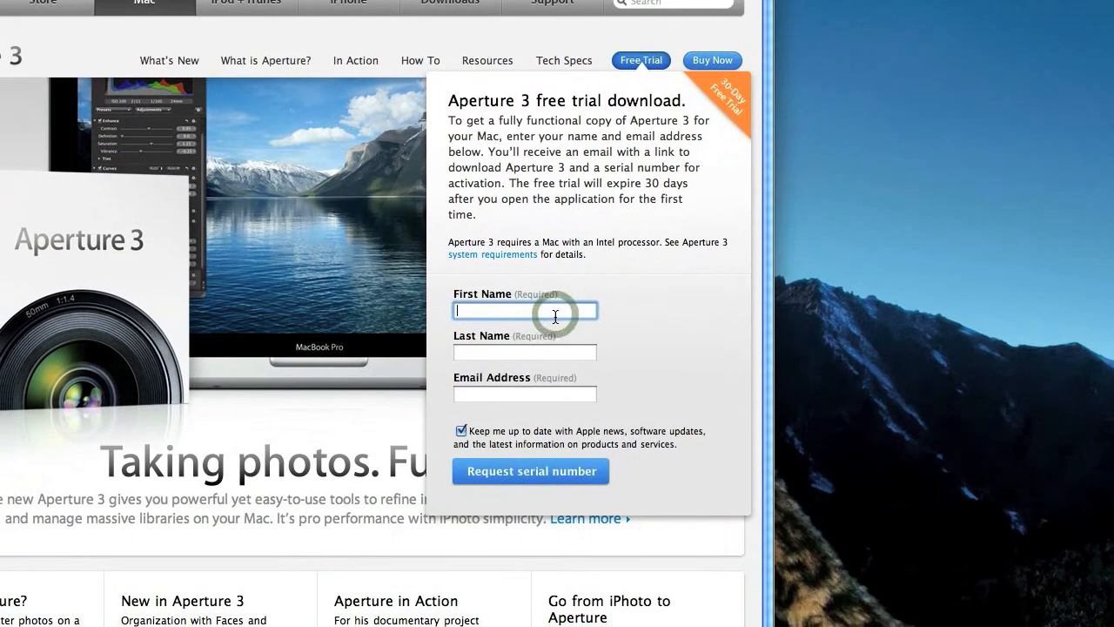
{"action": "scroll", "scroll_direction": "down", "scroll_amount": 3}
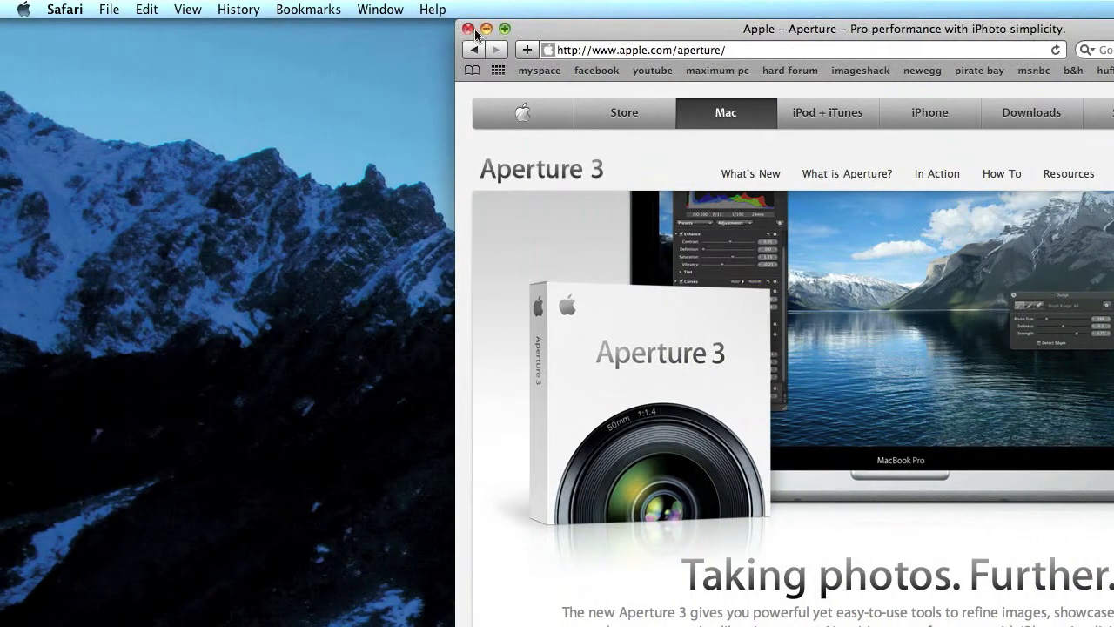
{"action": "mouse_move", "coordinate": [328, 7]}
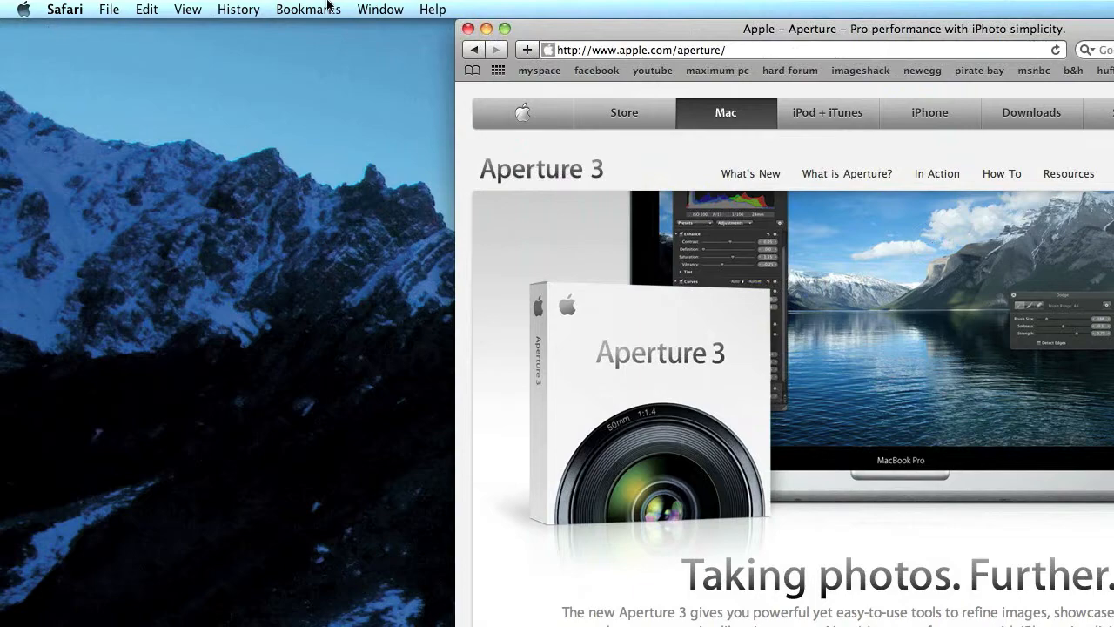
Leave Safari and launch Aperture 3 from the Dock to its project library.
{"action": "left_click", "coordinate": [65, 9]}
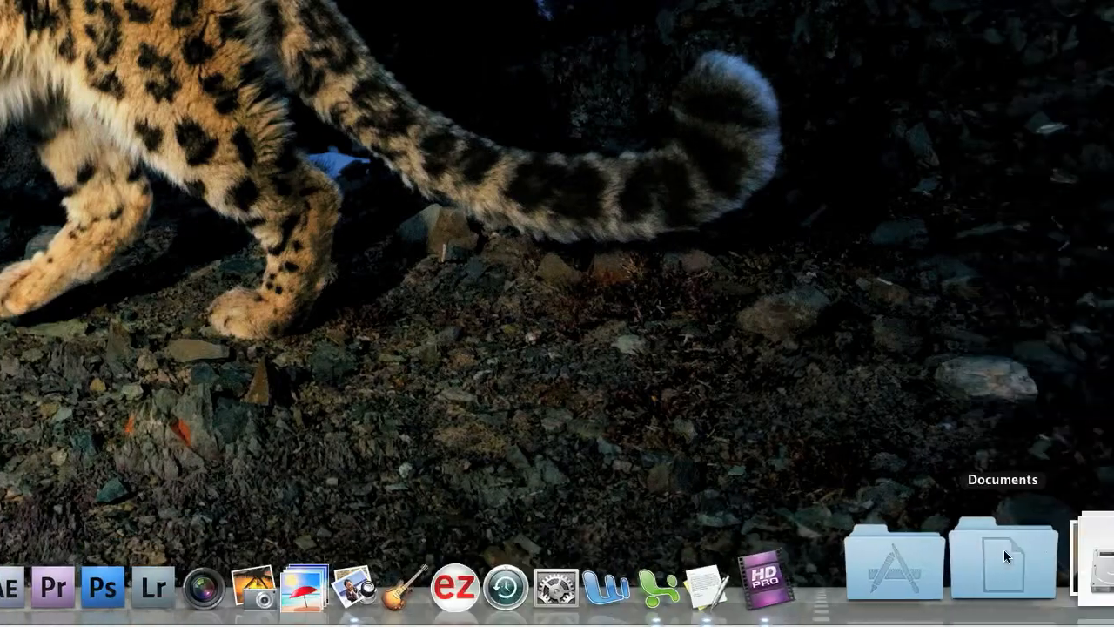
{"action": "left_click", "coordinate": [1006, 560]}
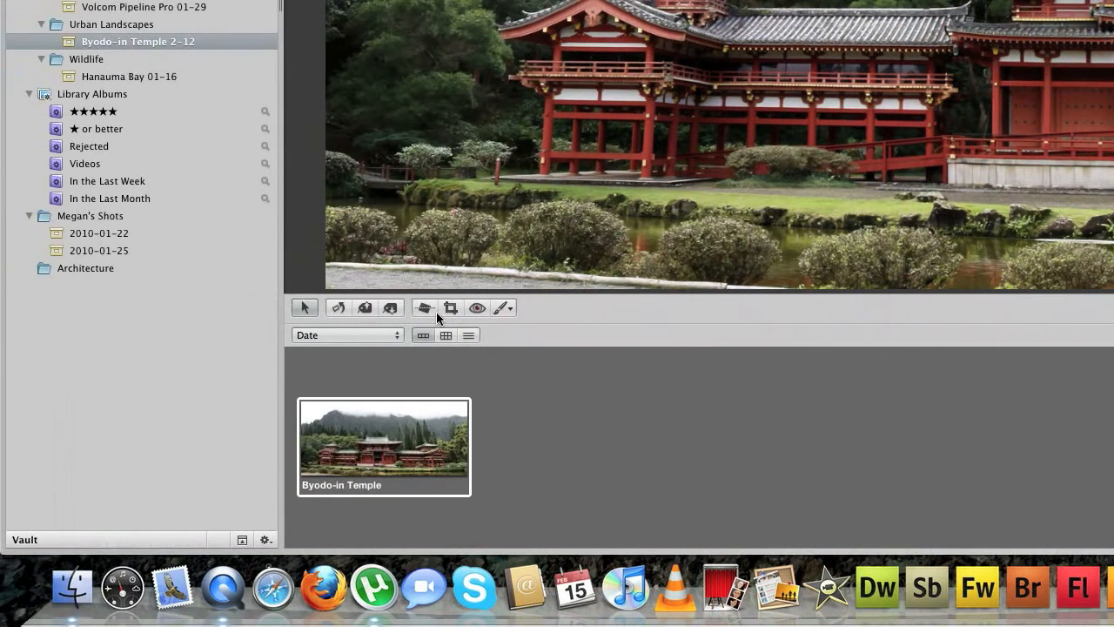
{"action": "mouse_move", "coordinate": [425, 309]}
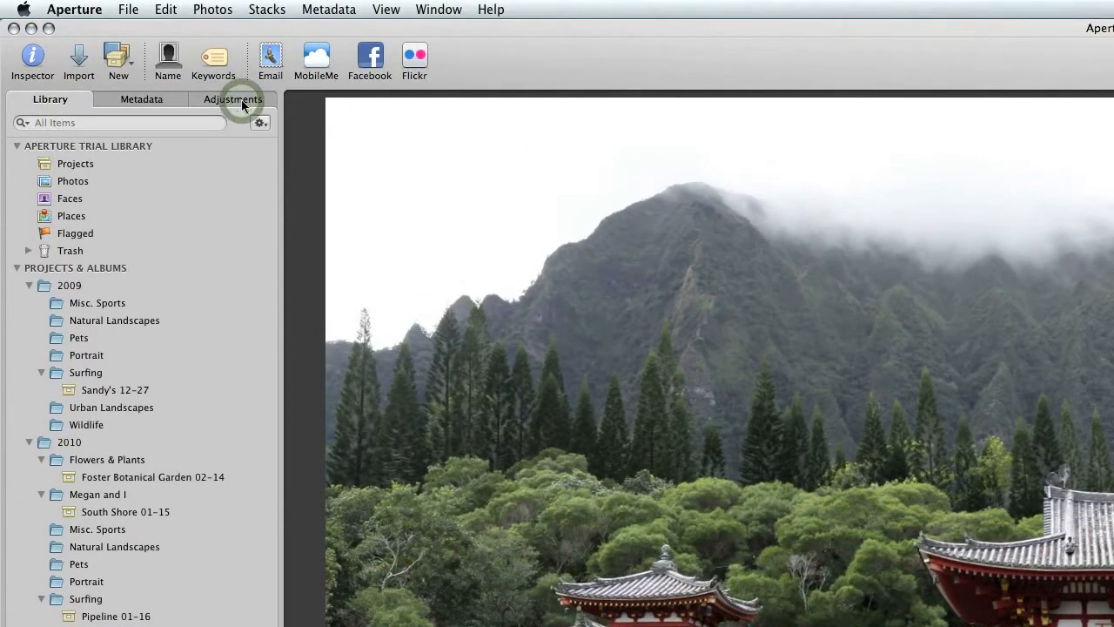
Show the Adjustments inspector and apply the Quick Fixes Auto Enhance preset to the photo.
{"action": "left_click", "coordinate": [234, 97]}
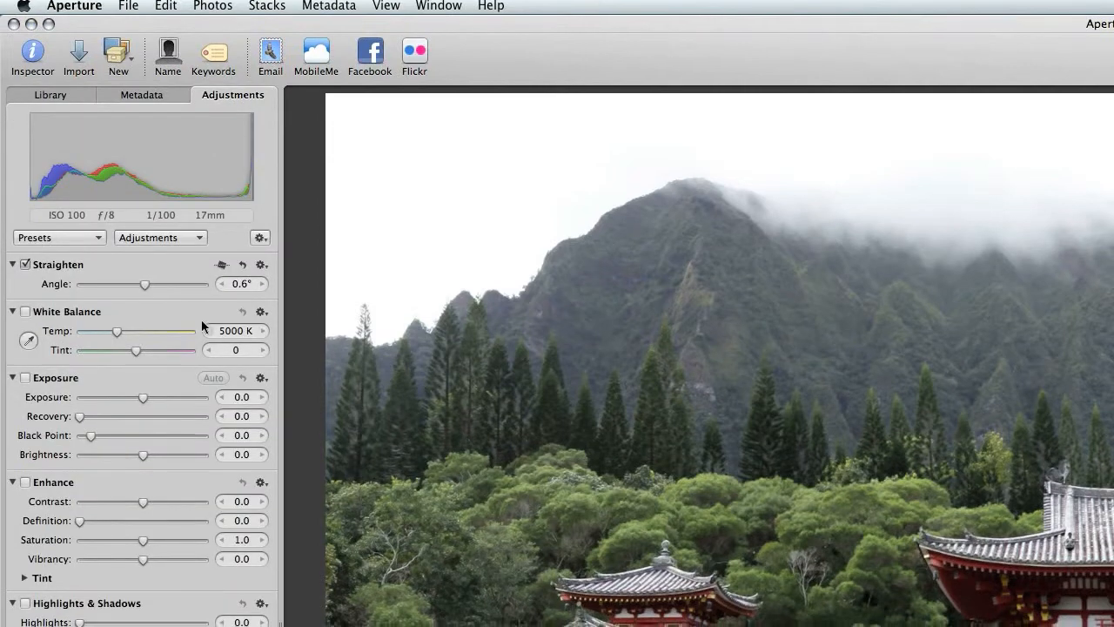
{"action": "left_click", "coordinate": [59, 237]}
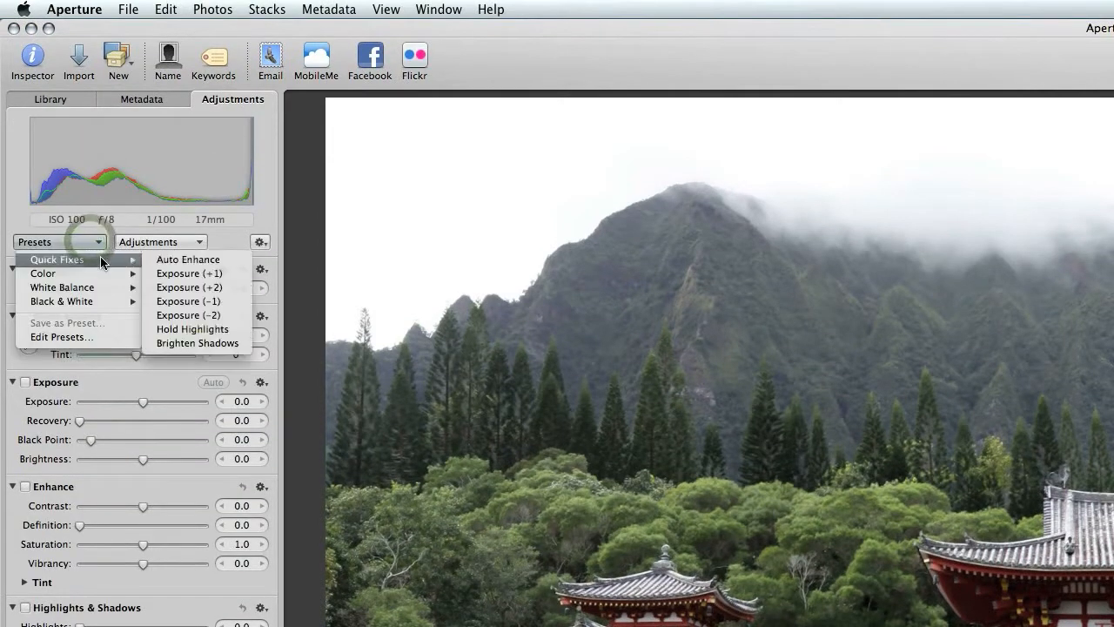
{"action": "mouse_move", "coordinate": [188, 260]}
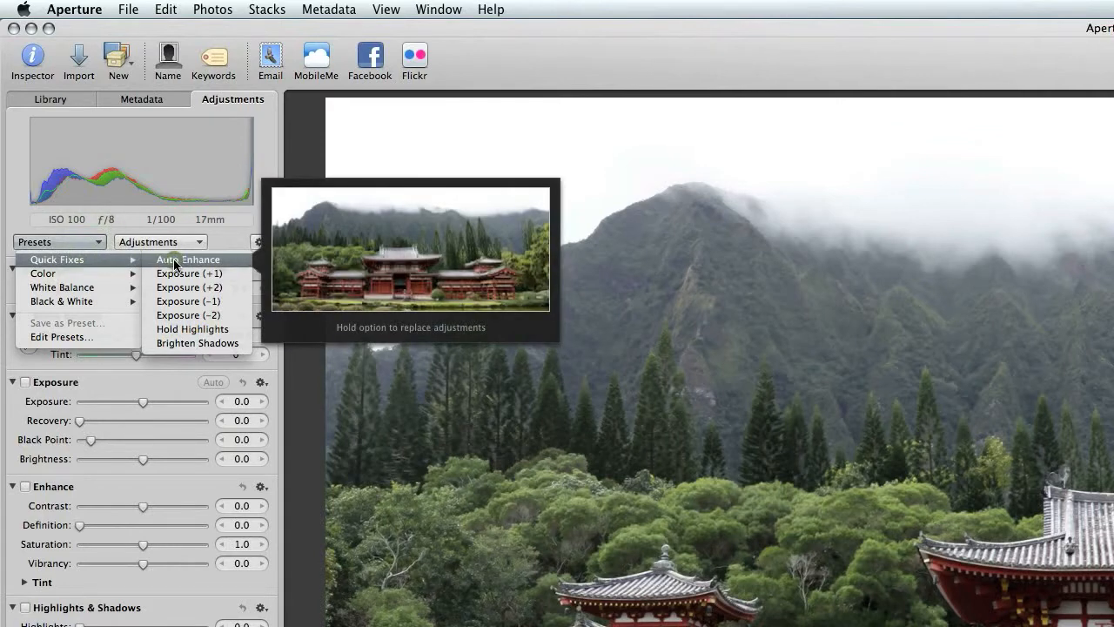
{"action": "left_click", "coordinate": [188, 260]}
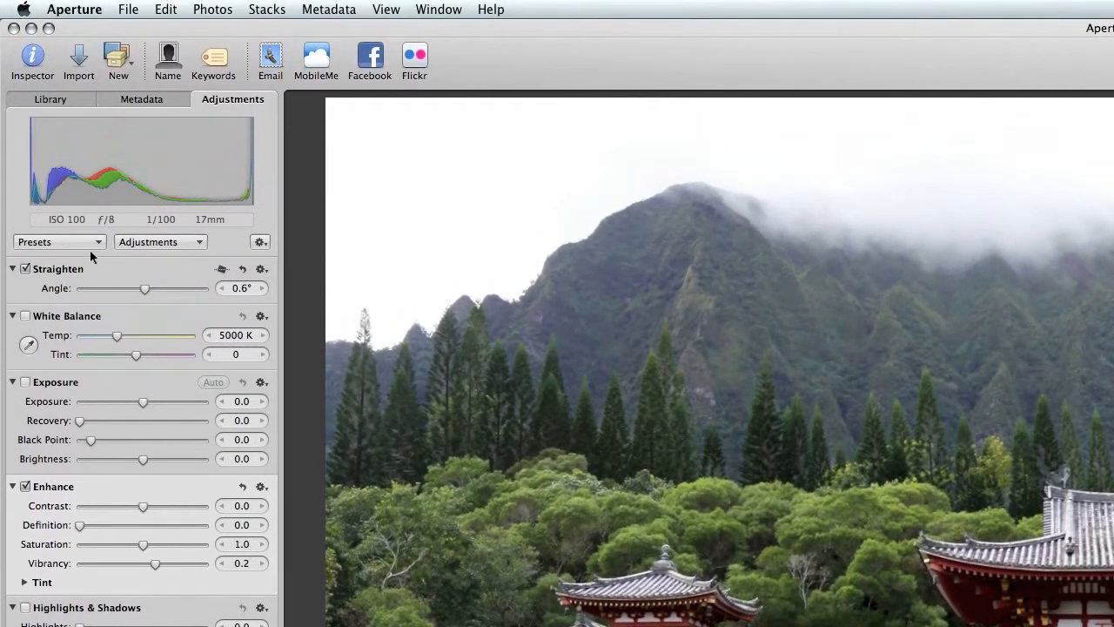
Undo the Auto Enhance adjustment, leaving Enhance values at their defaults.
{"action": "left_click", "coordinate": [59, 240]}
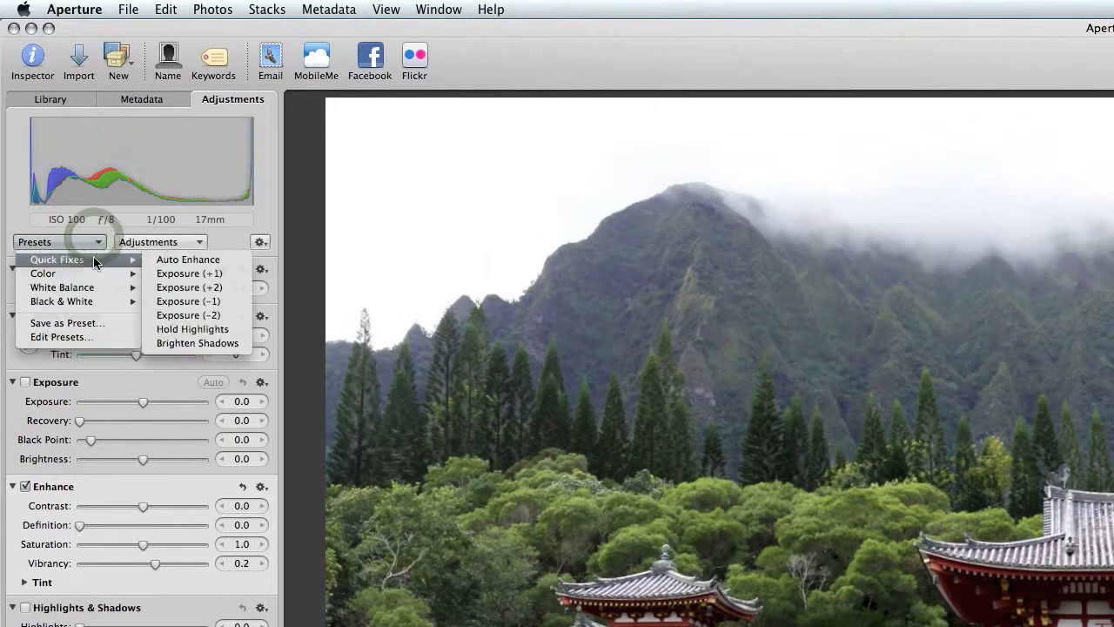
{"action": "left_click", "coordinate": [59, 240]}
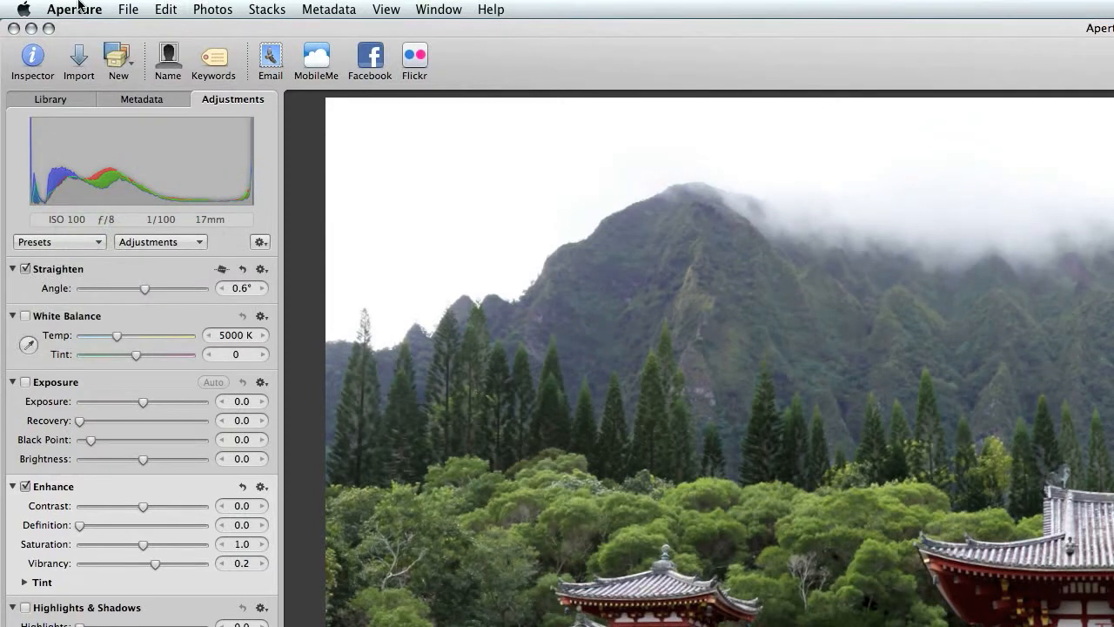
{"action": "left_click", "coordinate": [166, 11]}
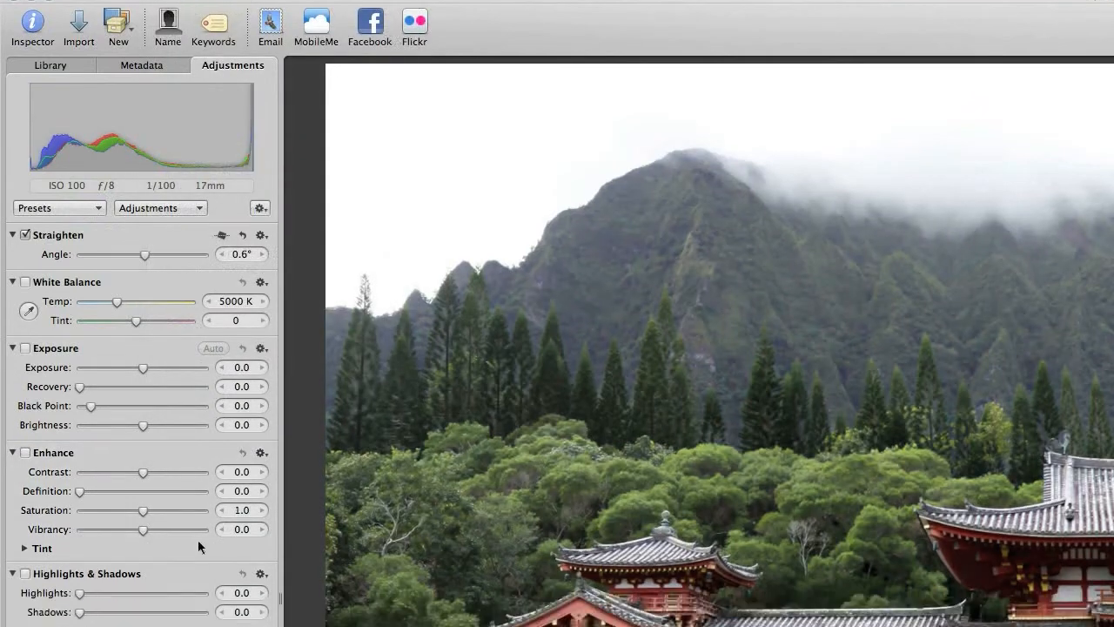
{"action": "scroll", "scroll_direction": "down", "scroll_amount": 3}
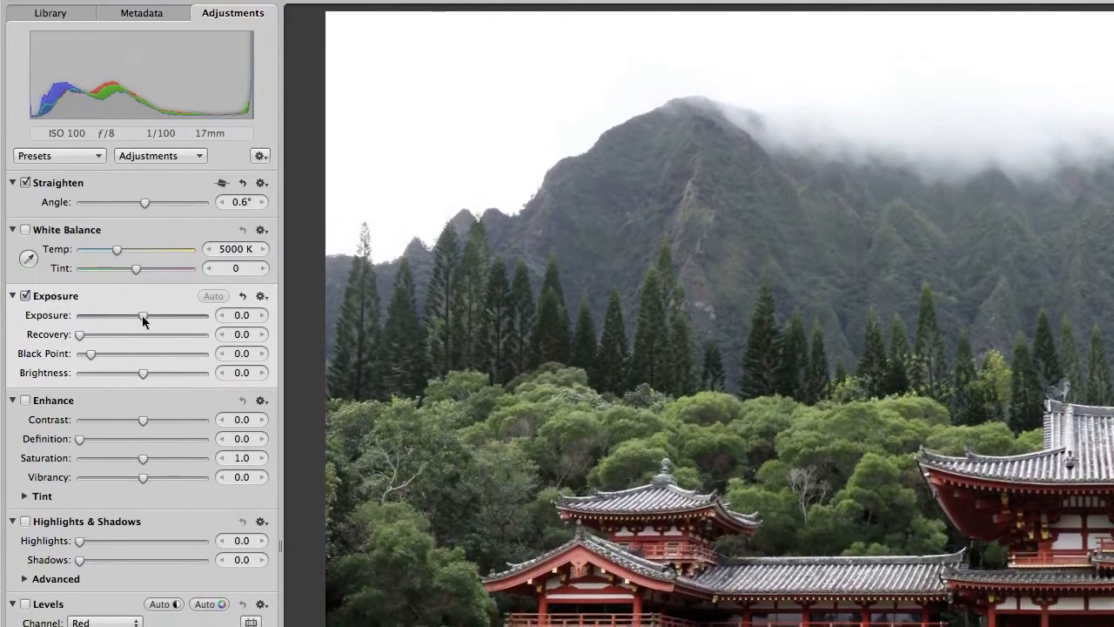
{"action": "left_click_drag", "start_coordinate": [144, 315], "coordinate": [165, 314]}
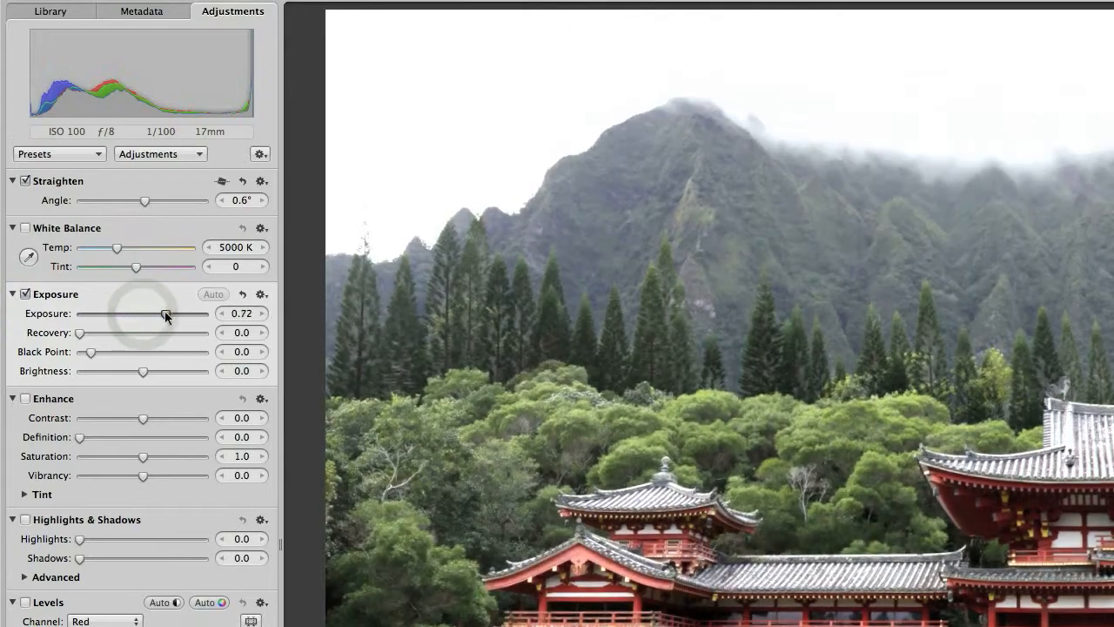
{"action": "left_click_drag", "start_coordinate": [165, 313], "coordinate": [142, 313]}
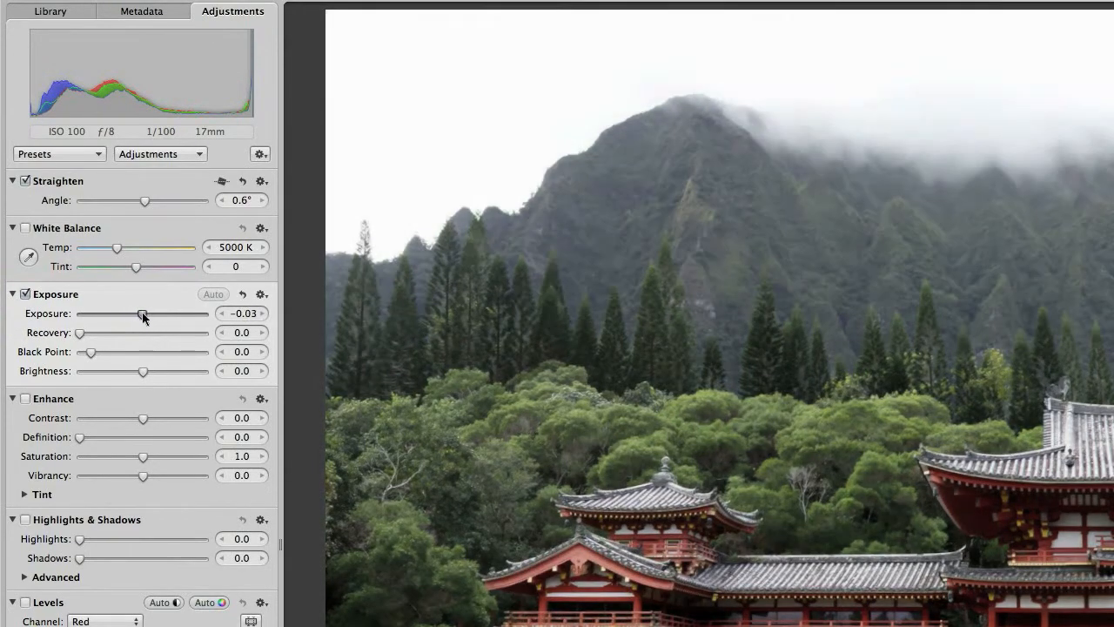
{"action": "left_click_drag", "start_coordinate": [143, 313], "coordinate": [94, 313]}
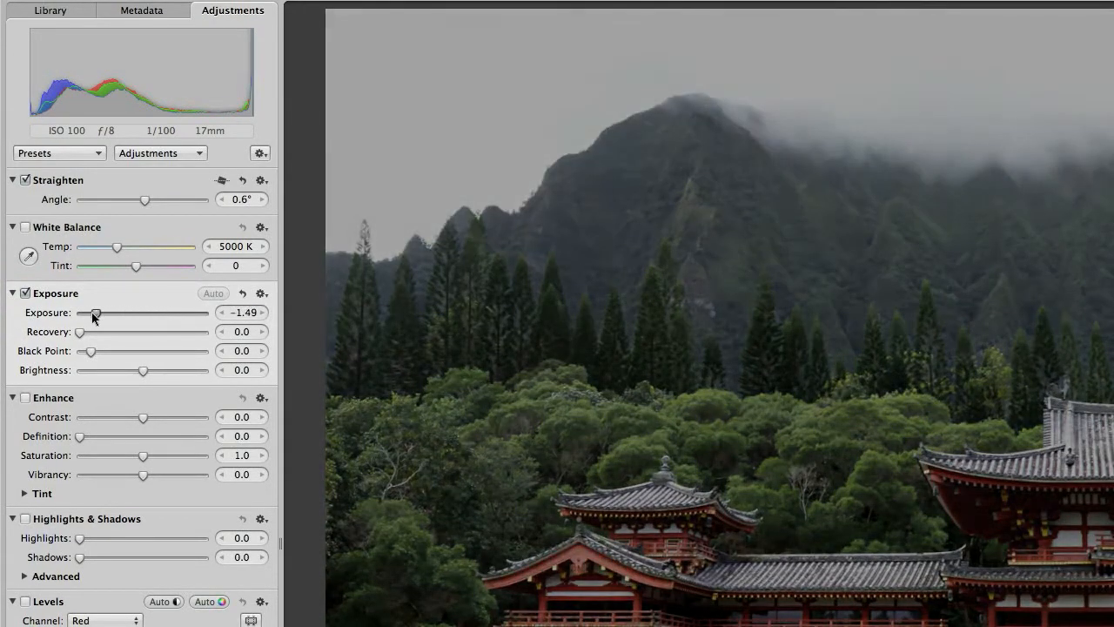
{"action": "left_click_drag", "start_coordinate": [94, 314], "coordinate": [207, 310]}
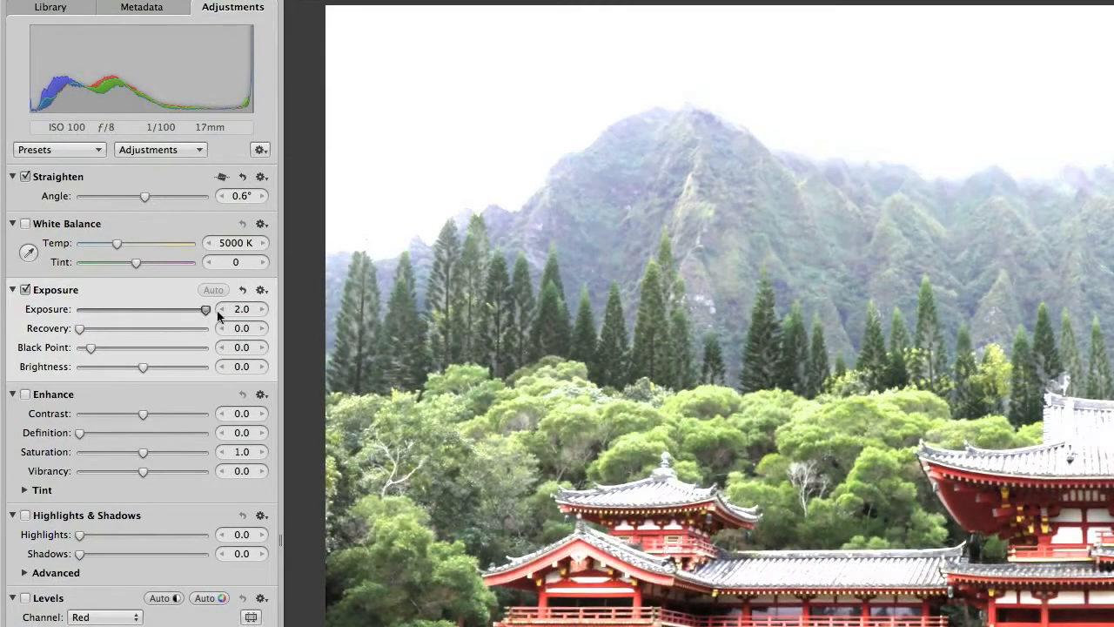
{"action": "left_click_drag", "start_coordinate": [207, 310], "coordinate": [111, 310]}
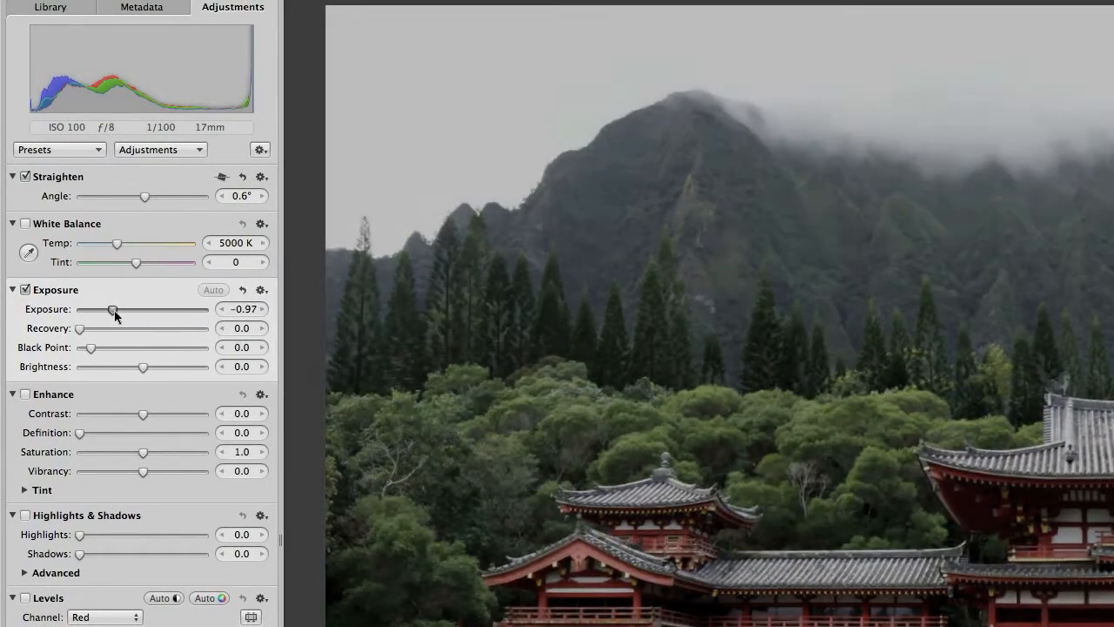
{"action": "left_click_drag", "start_coordinate": [112, 309], "coordinate": [146, 312]}
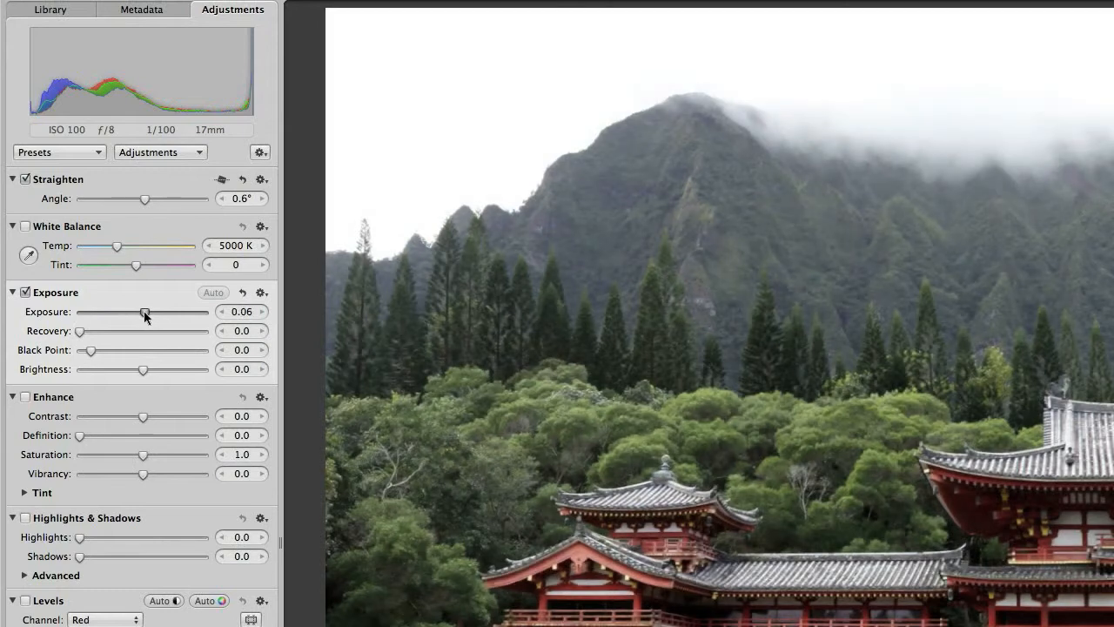
{"action": "left_click_drag", "start_coordinate": [147, 312], "coordinate": [152, 314]}
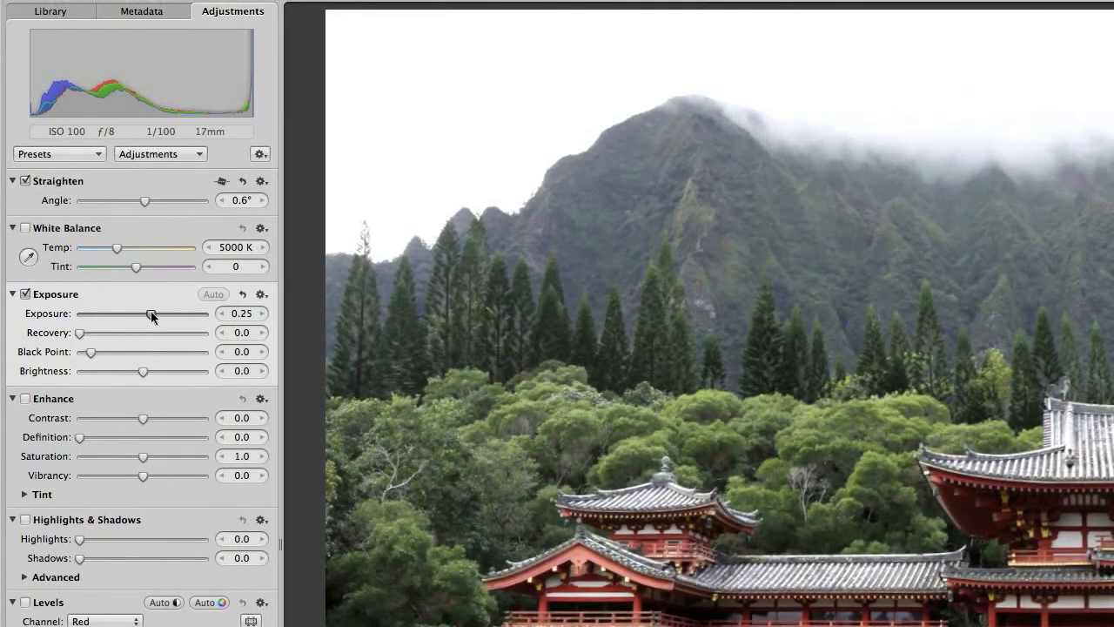
{"action": "left_click", "coordinate": [241, 293]}
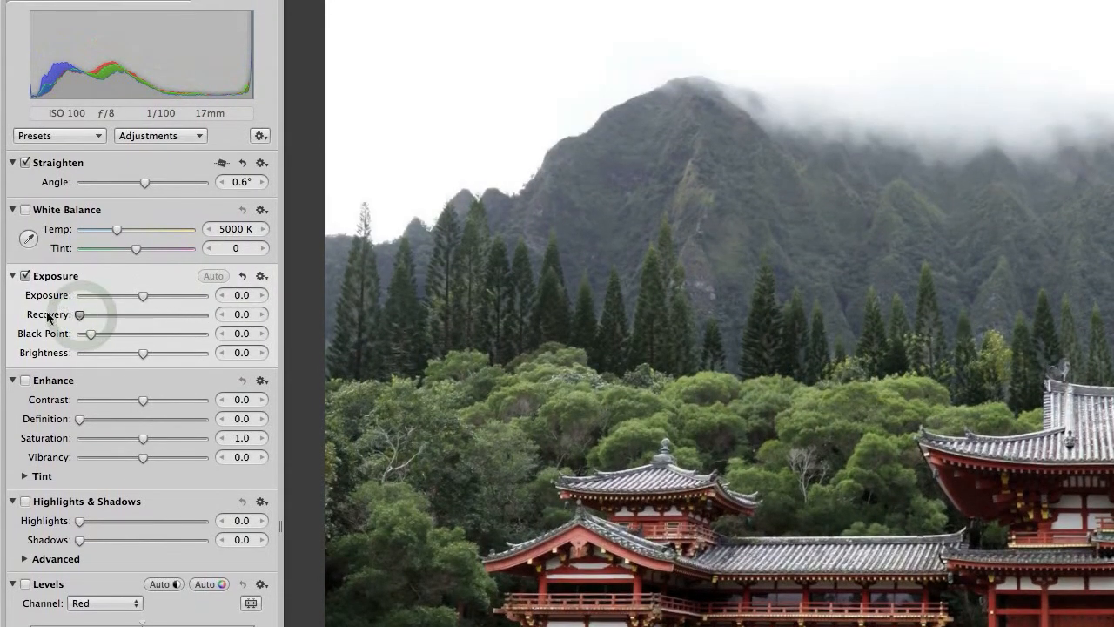
{"action": "left_click_drag", "start_coordinate": [80, 313], "coordinate": [97, 312]}
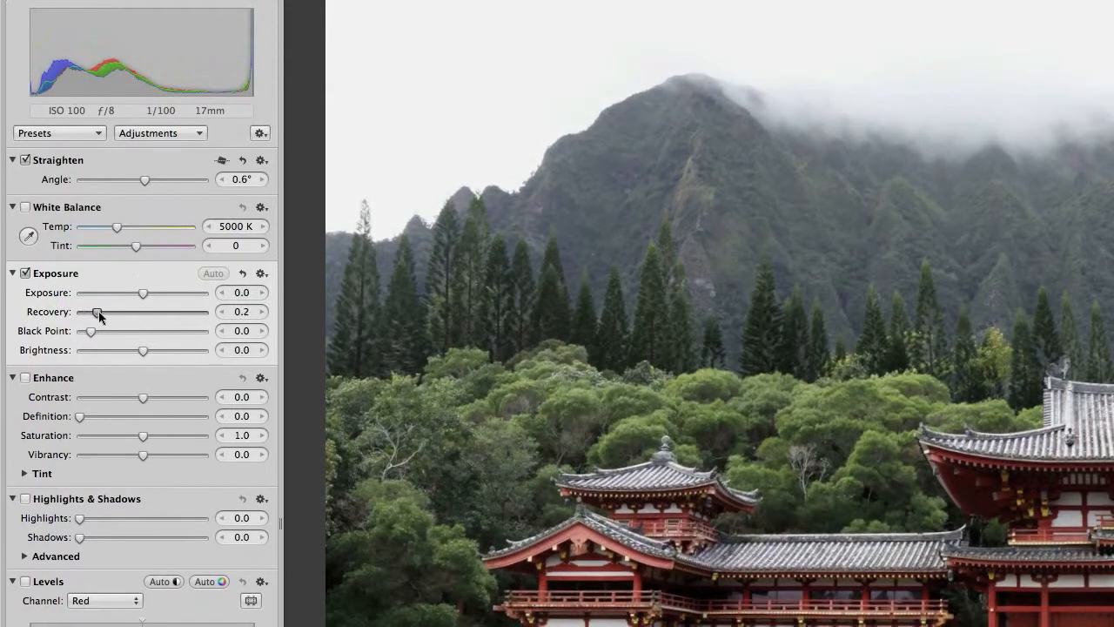
{"action": "left_click_drag", "start_coordinate": [98, 312], "coordinate": [206, 310]}
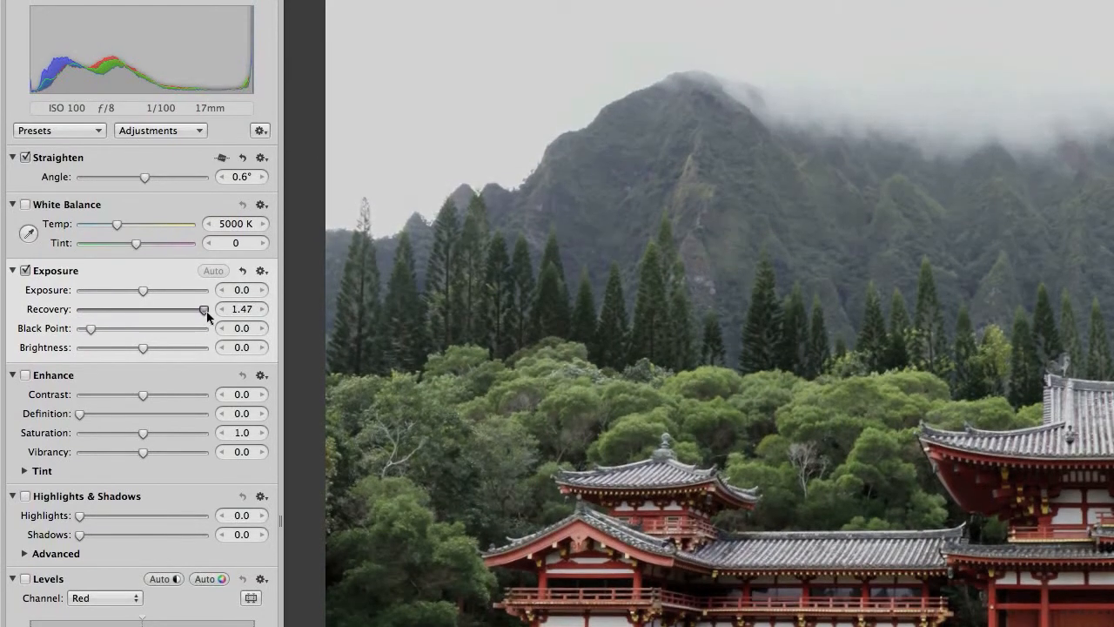
{"action": "left_click_drag", "start_coordinate": [203, 310], "coordinate": [189, 310]}
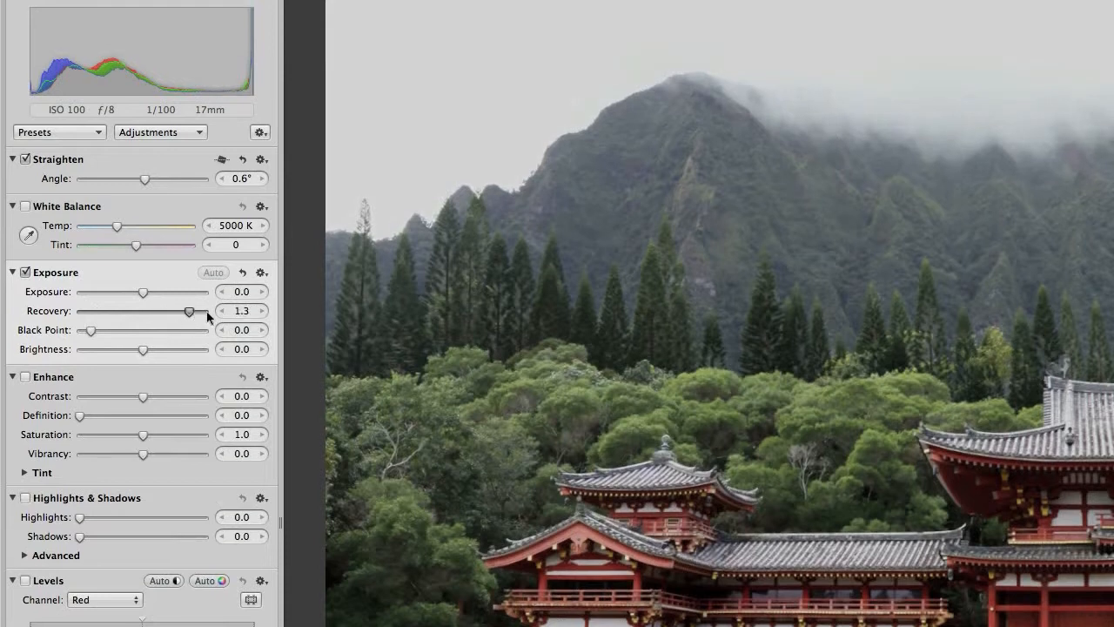
{"action": "left_click_drag", "start_coordinate": [188, 310], "coordinate": [191, 310]}
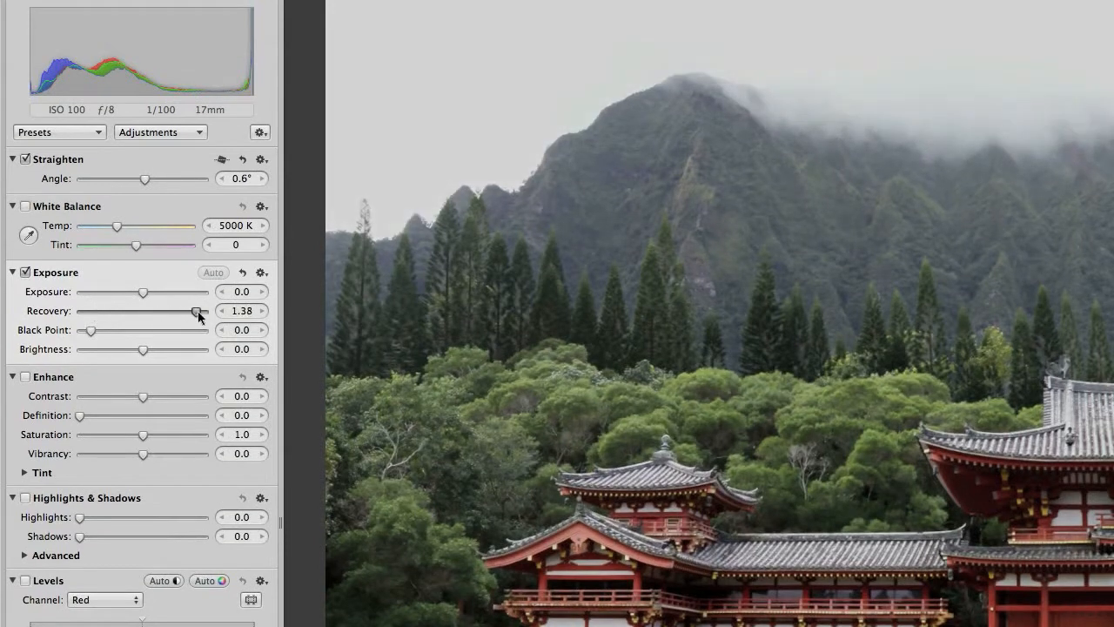
{"action": "left_click_drag", "start_coordinate": [195, 310], "coordinate": [118, 310]}
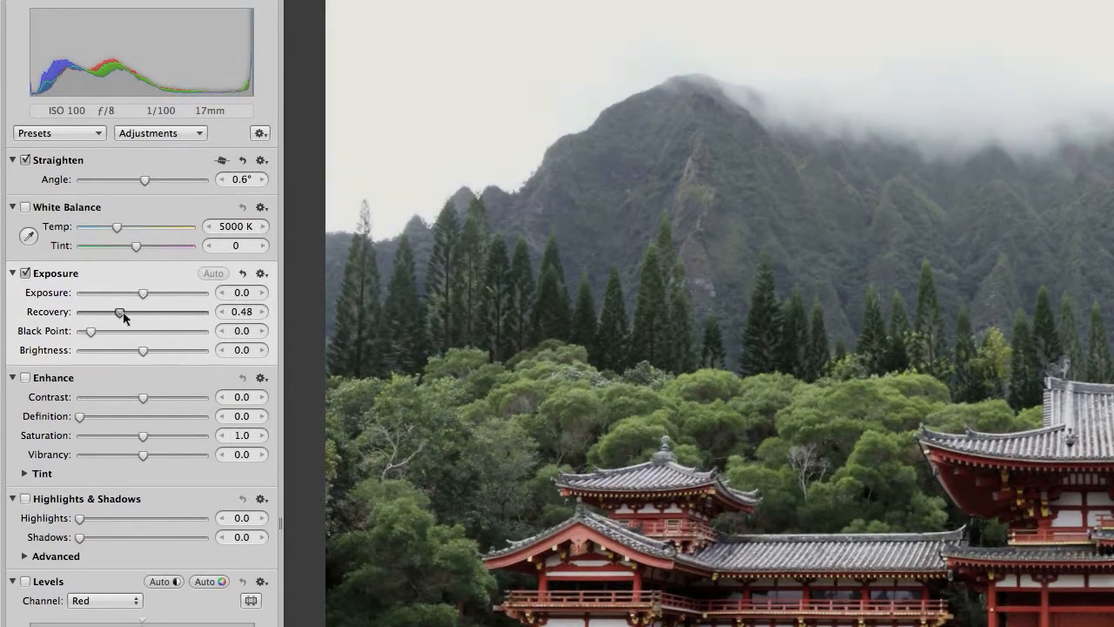
{"action": "left_click_drag", "start_coordinate": [119, 311], "coordinate": [80, 312]}
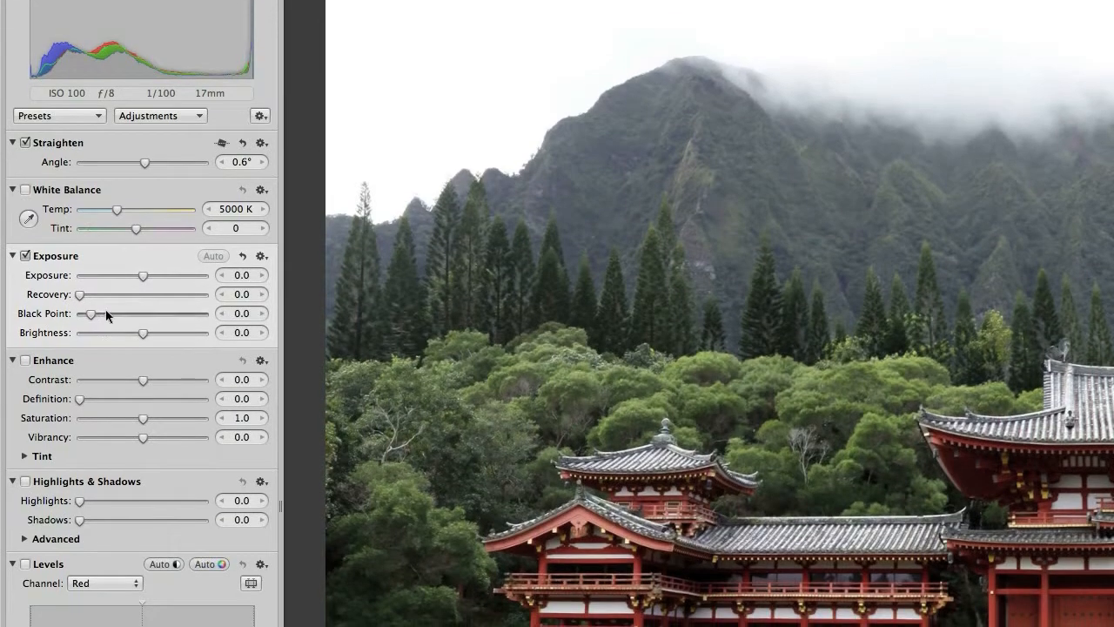
{"action": "scroll", "scroll_direction": "down", "scroll_amount": 3}
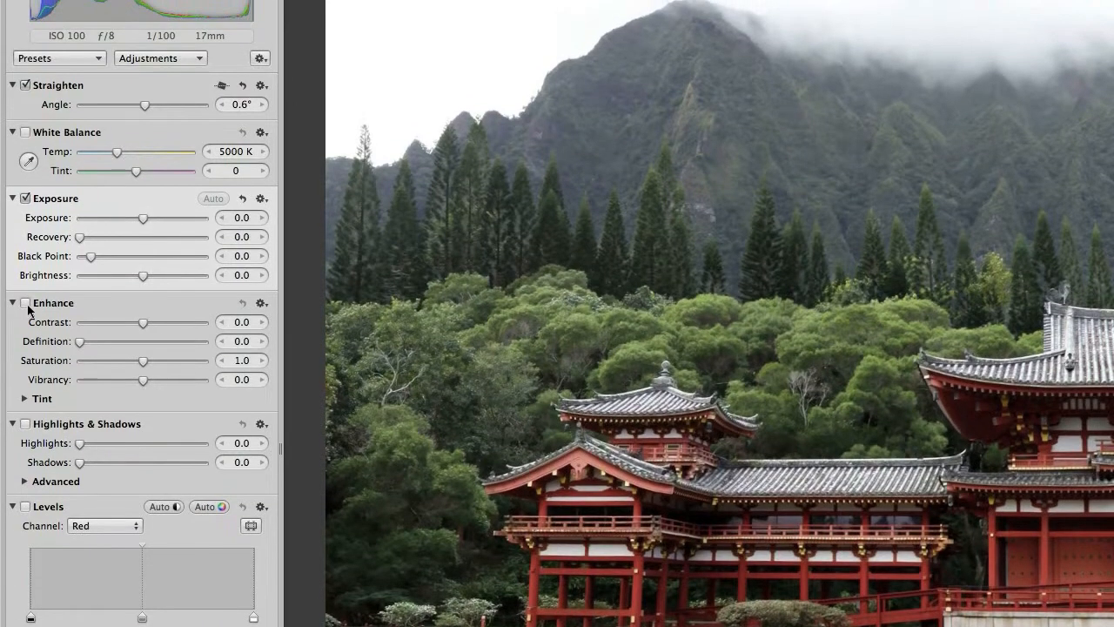
Enable Enhance and settle Contrast at 0.07 after trying -0.28 and 0.13.
{"action": "left_click", "coordinate": [26, 303]}
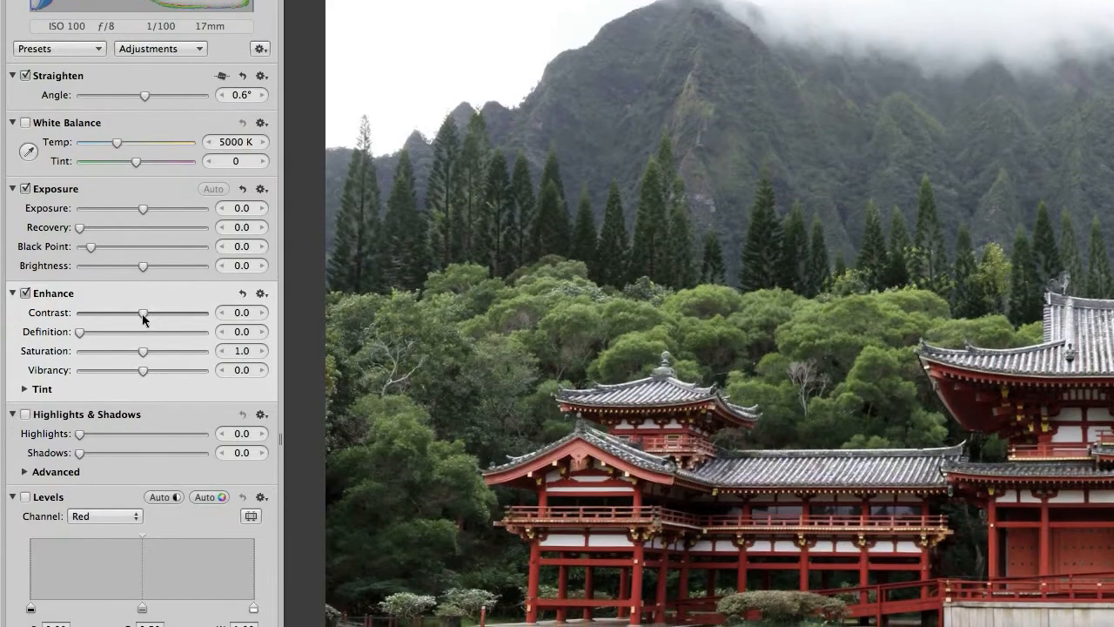
{"action": "left_click_drag", "start_coordinate": [143, 313], "coordinate": [118, 314]}
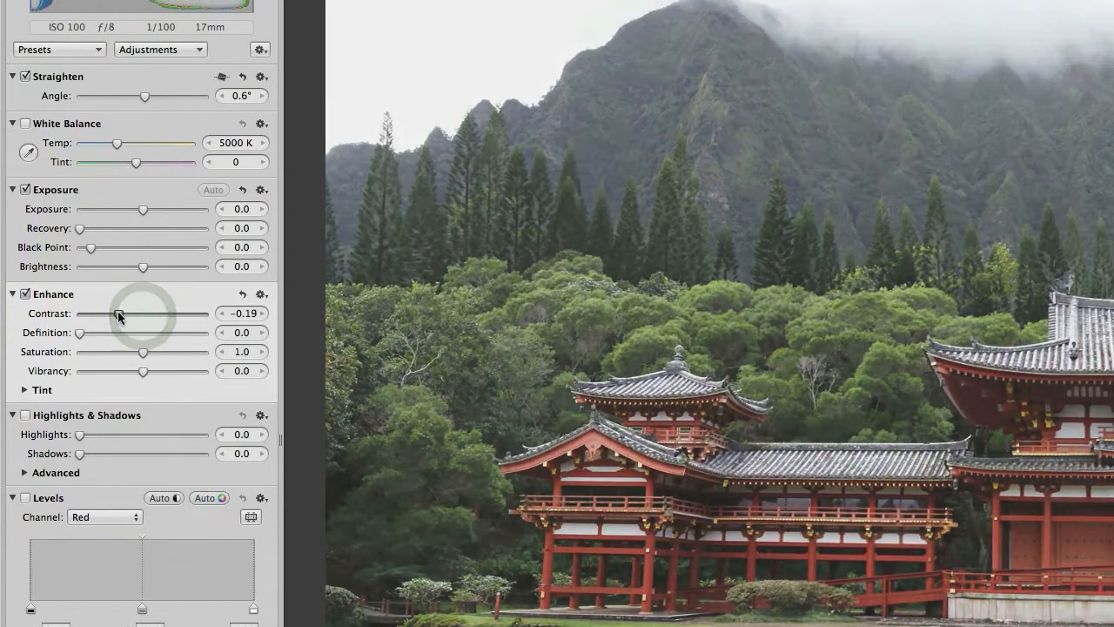
{"action": "left_click_drag", "start_coordinate": [119, 314], "coordinate": [108, 310]}
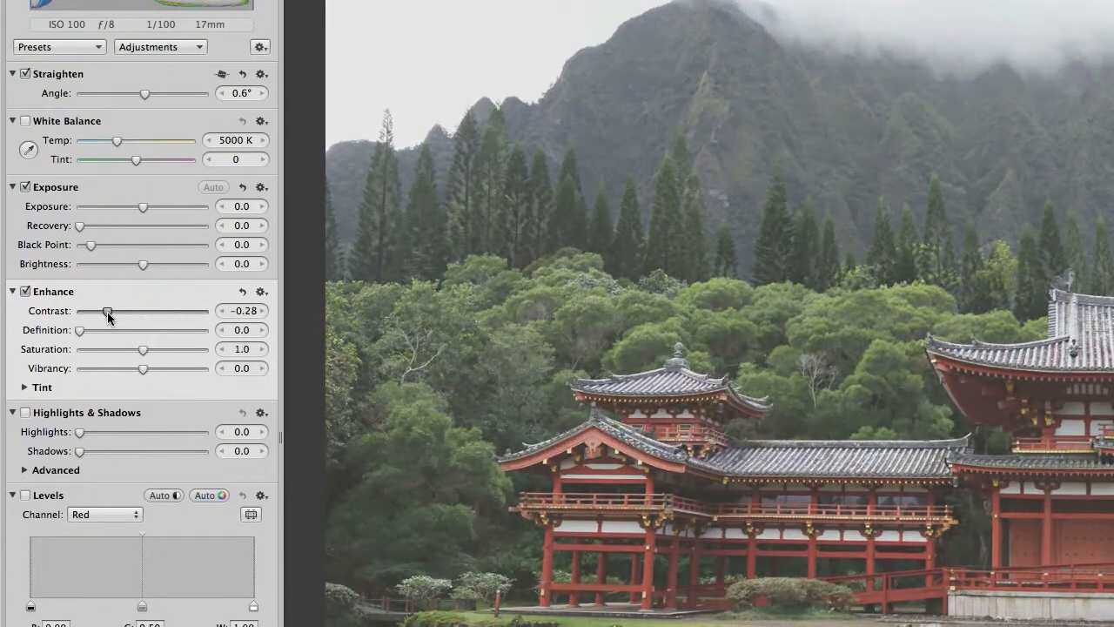
{"action": "left_click_drag", "start_coordinate": [106, 310], "coordinate": [141, 310]}
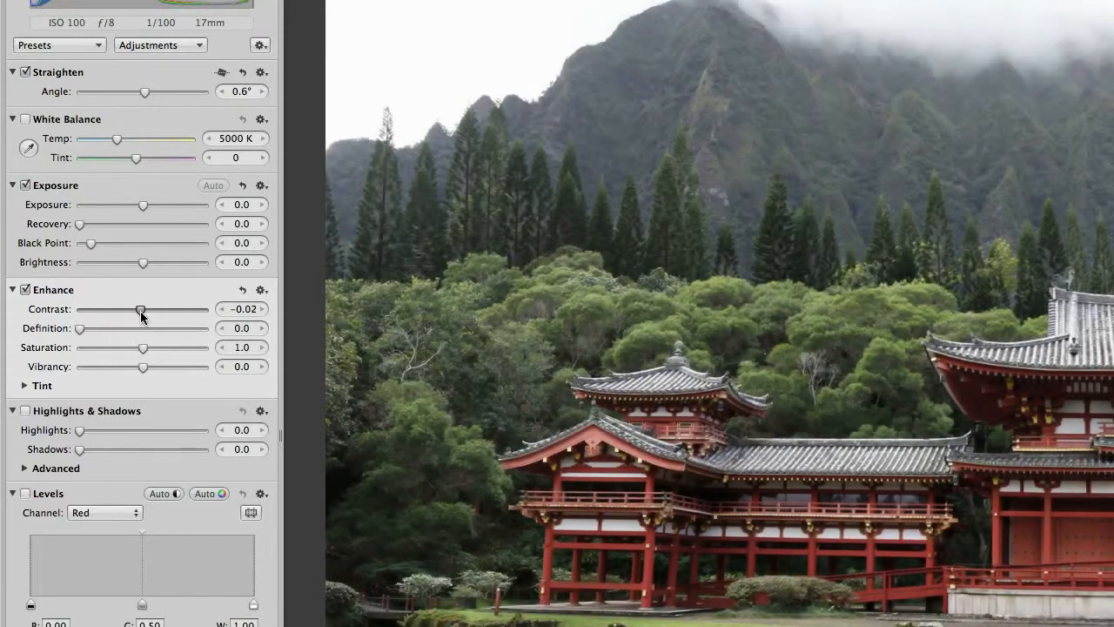
{"action": "left_click_drag", "start_coordinate": [139, 310], "coordinate": [154, 310]}
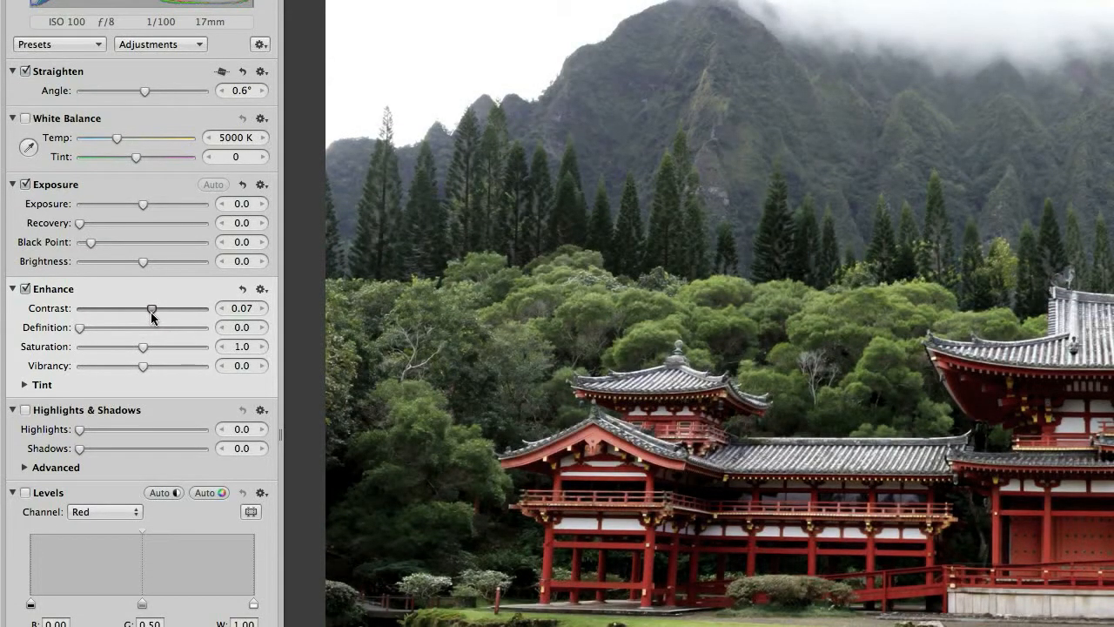
{"action": "left_click_drag", "start_coordinate": [152, 306], "coordinate": [160, 314]}
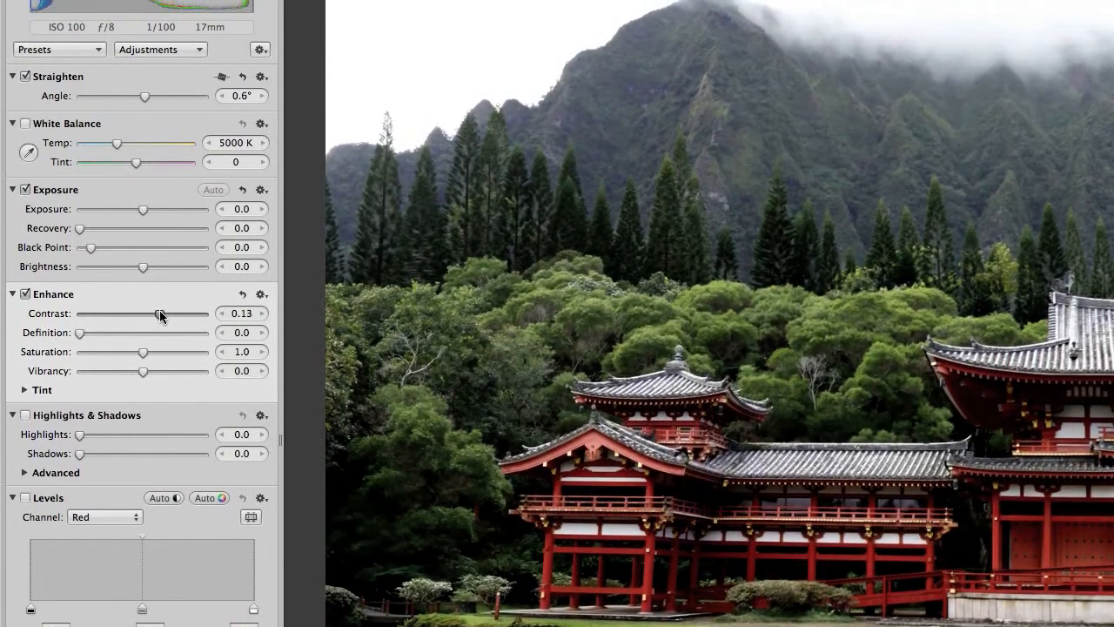
{"action": "left_click_drag", "start_coordinate": [160, 314], "coordinate": [150, 314]}
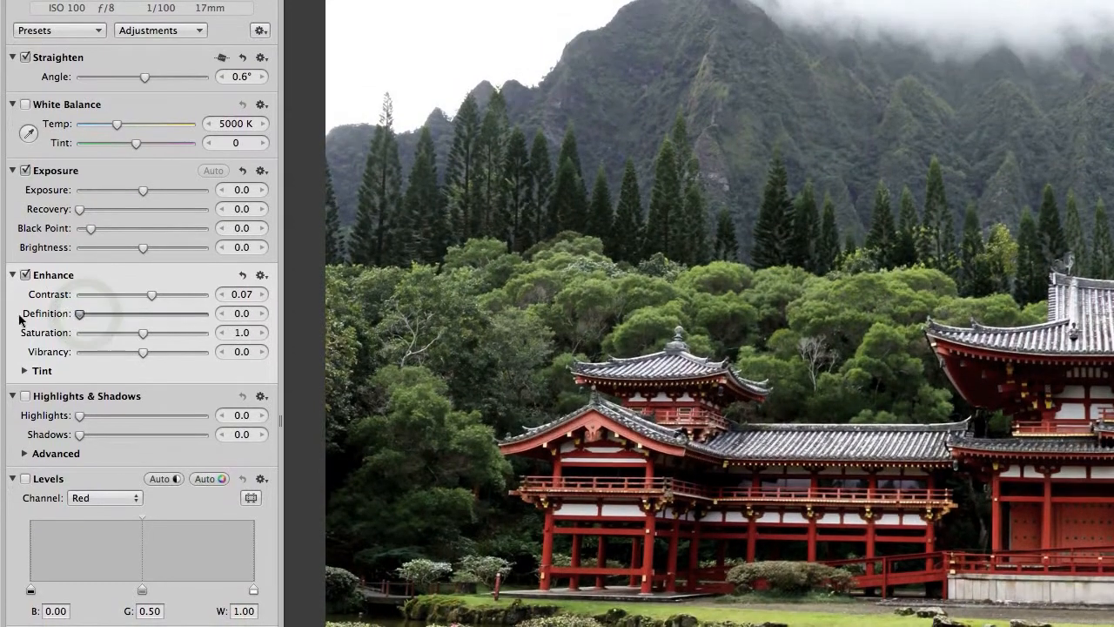
Test Definition up to small values like 0.15 and return it to 0.0.
{"action": "left_click_drag", "start_coordinate": [80, 313], "coordinate": [112, 308]}
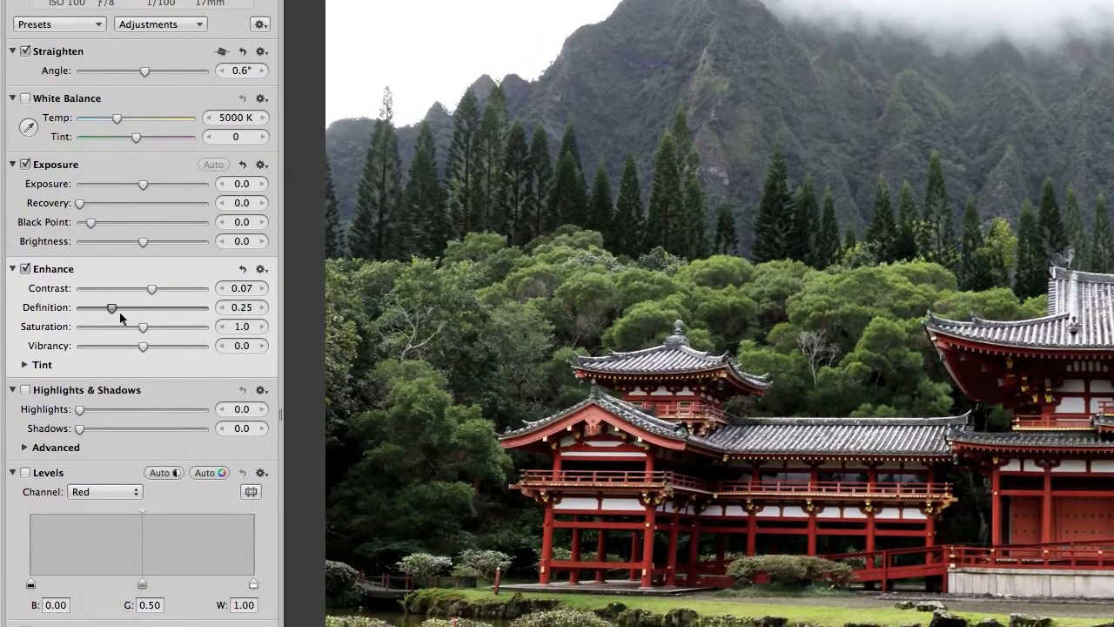
{"action": "left_click_drag", "start_coordinate": [112, 306], "coordinate": [87, 309]}
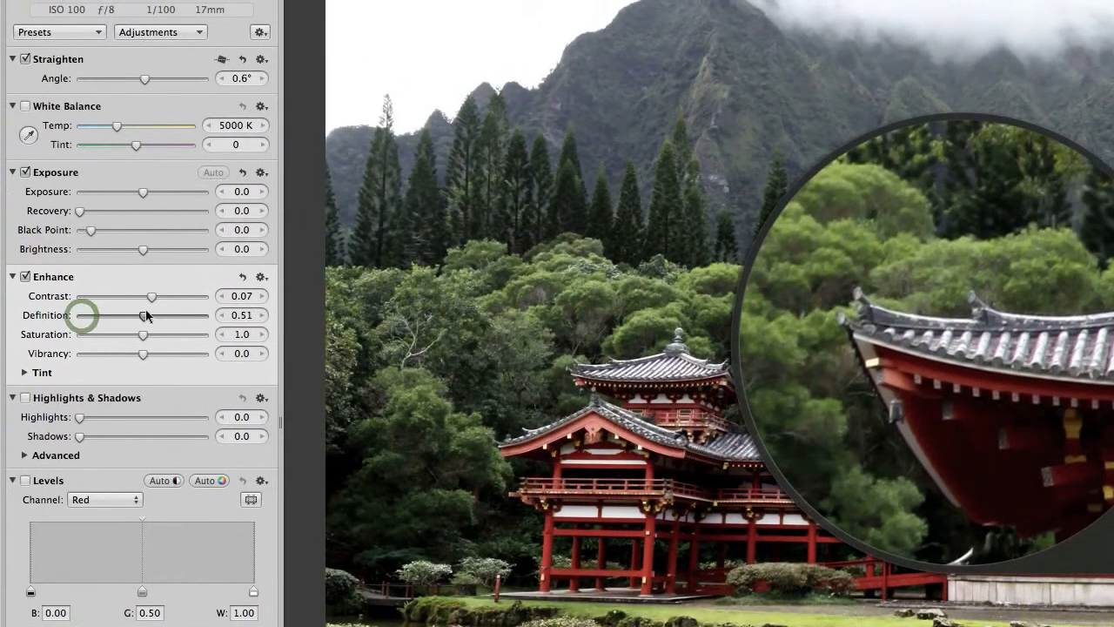
{"action": "left_click_drag", "start_coordinate": [143, 317], "coordinate": [79, 317]}
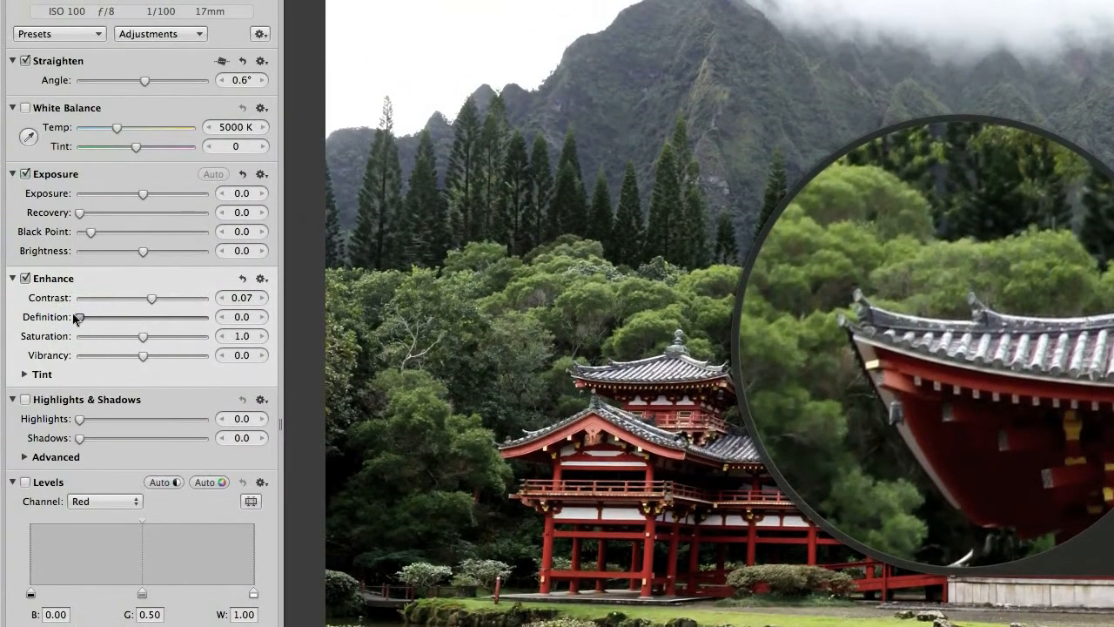
{"action": "left_click_drag", "start_coordinate": [80, 311], "coordinate": [96, 312]}
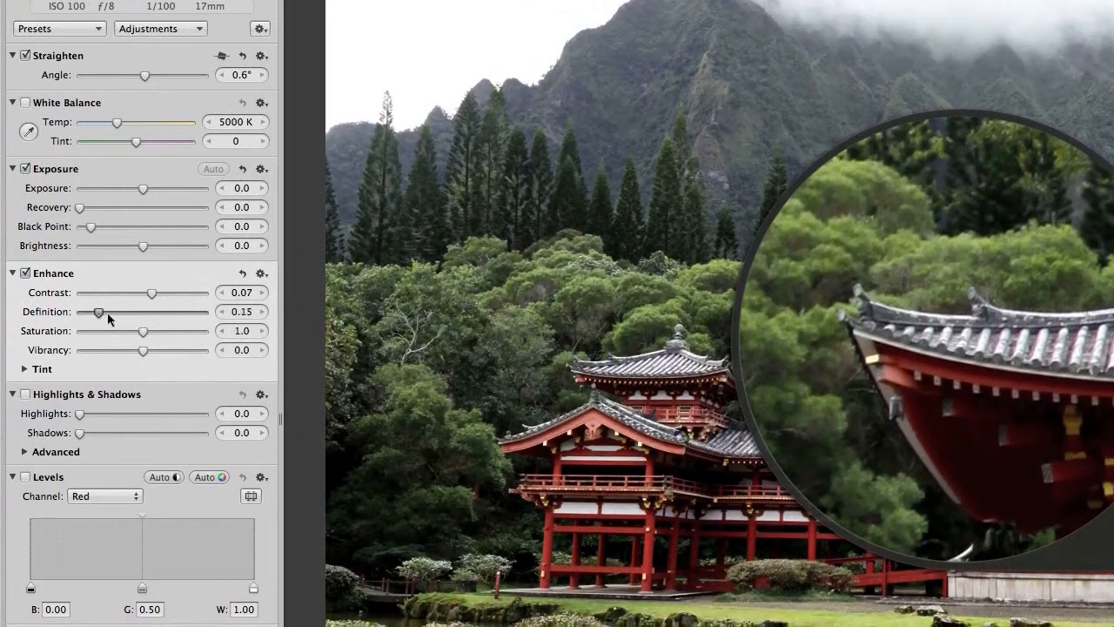
{"action": "left_click_drag", "start_coordinate": [98, 311], "coordinate": [80, 310]}
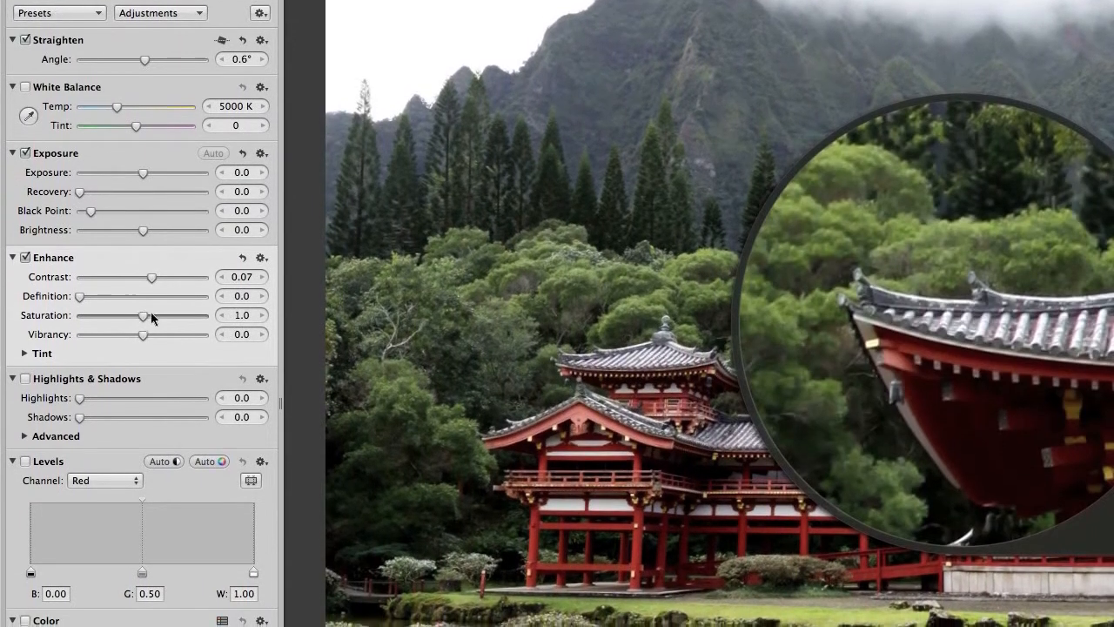
Set Saturation to 1.12 after trying 1.17, and Vibrancy to 0.21.
{"action": "left_click_drag", "start_coordinate": [137, 315], "coordinate": [148, 310]}
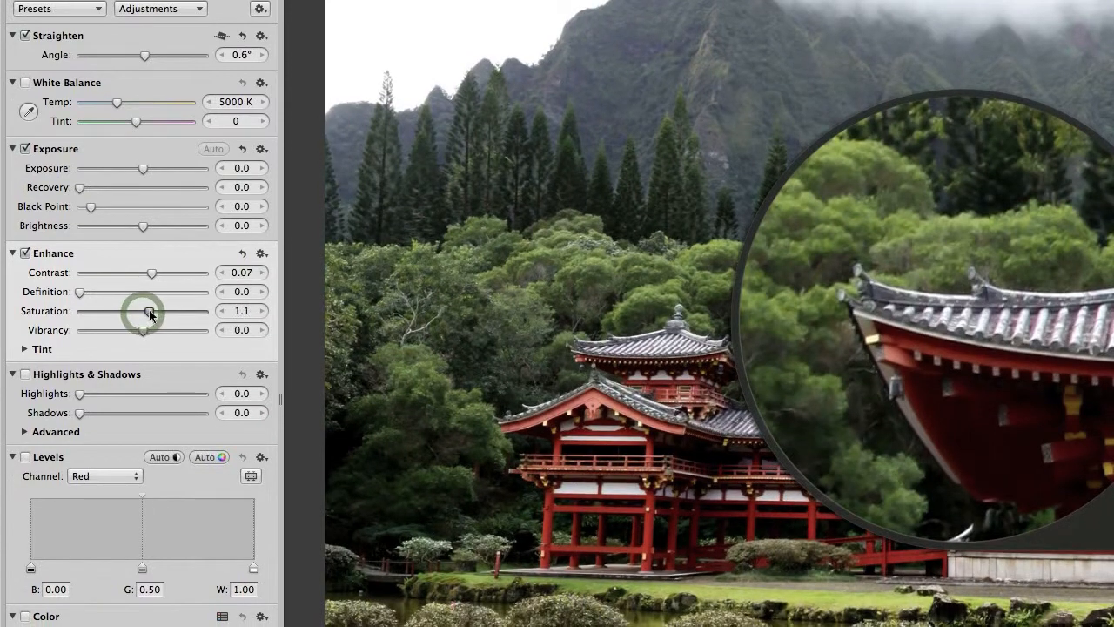
{"action": "left_click_drag", "start_coordinate": [141, 310], "coordinate": [153, 315]}
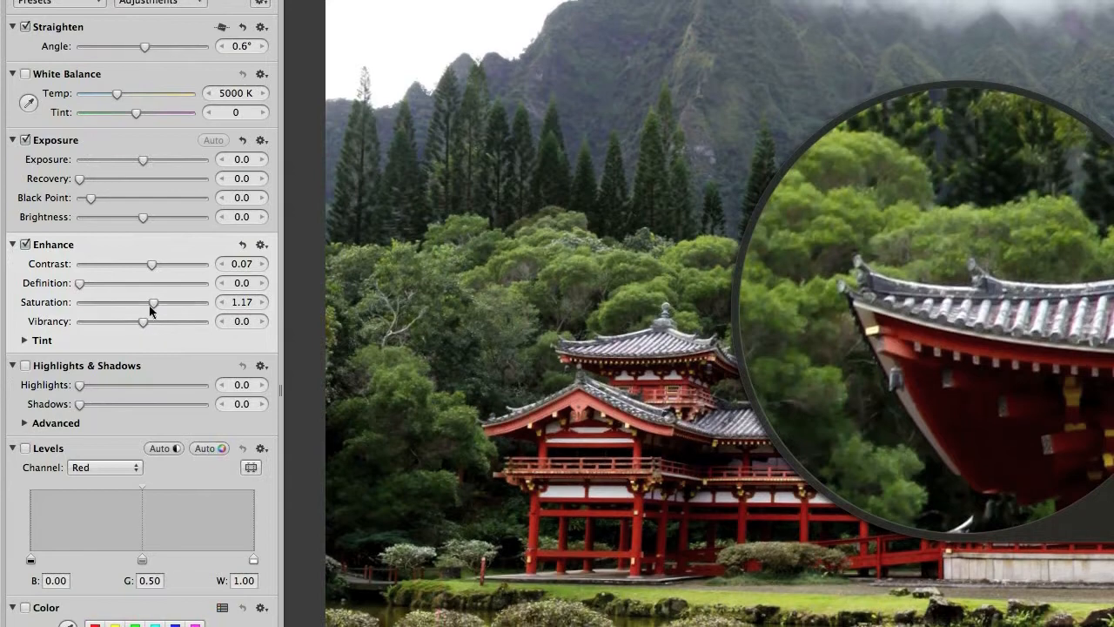
{"action": "left_click_drag", "start_coordinate": [155, 310], "coordinate": [150, 310]}
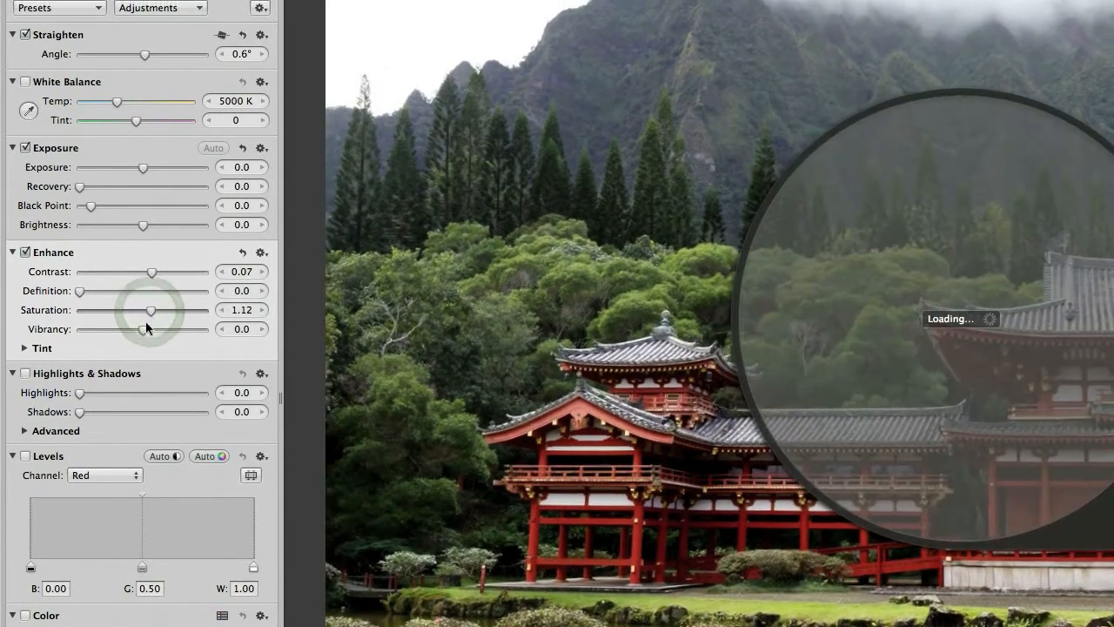
{"action": "left_click_drag", "start_coordinate": [139, 329], "coordinate": [146, 313]}
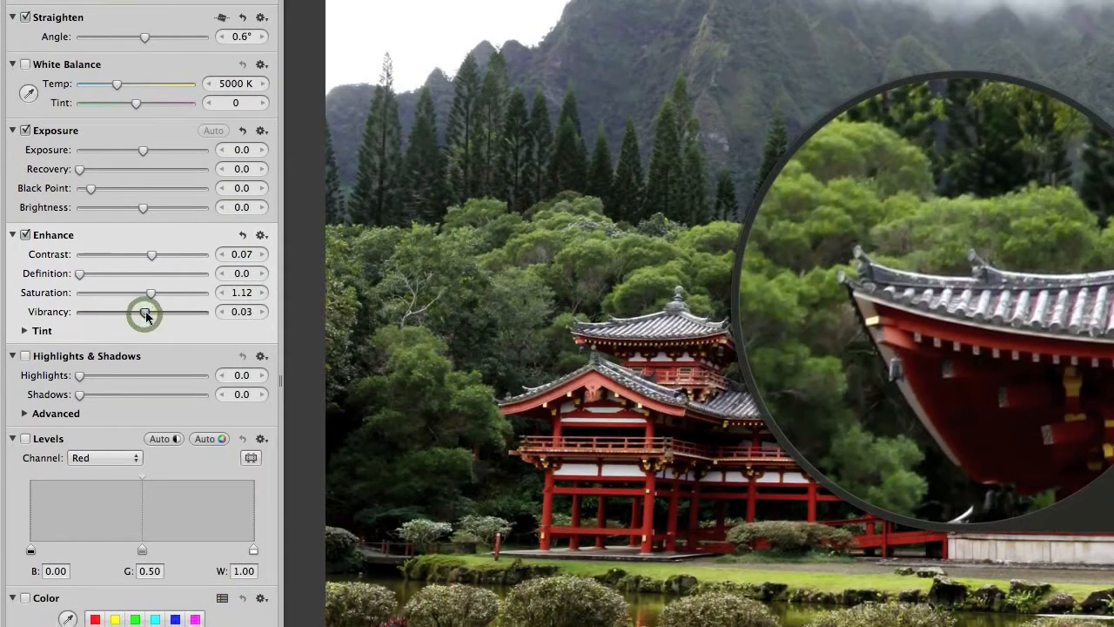
{"action": "left_click_drag", "start_coordinate": [147, 313], "coordinate": [159, 313]}
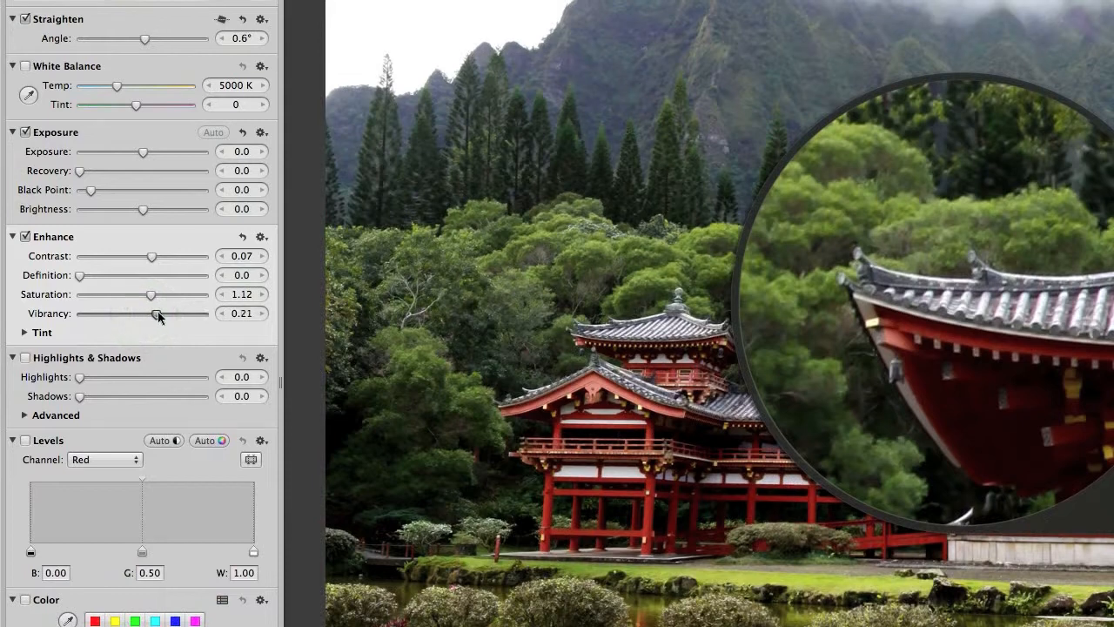
{"action": "left_click_drag", "start_coordinate": [157, 313], "coordinate": [160, 313]}
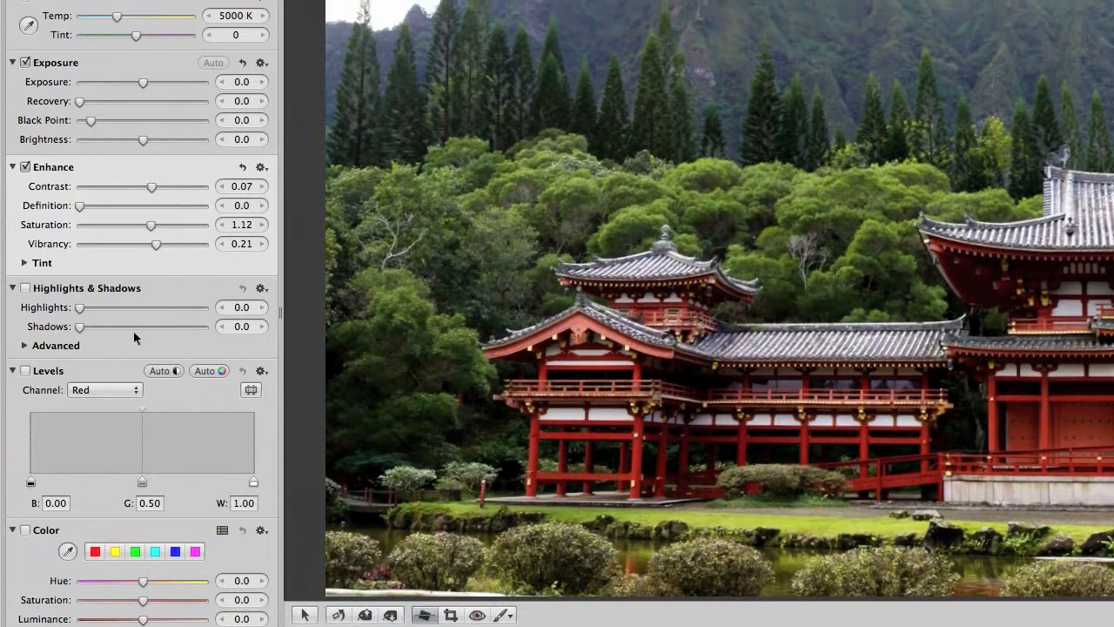
Enable Highlights & Shadows and settle Highlights at 12.07 after testing up to 44.48.
{"action": "left_click", "coordinate": [24, 291]}
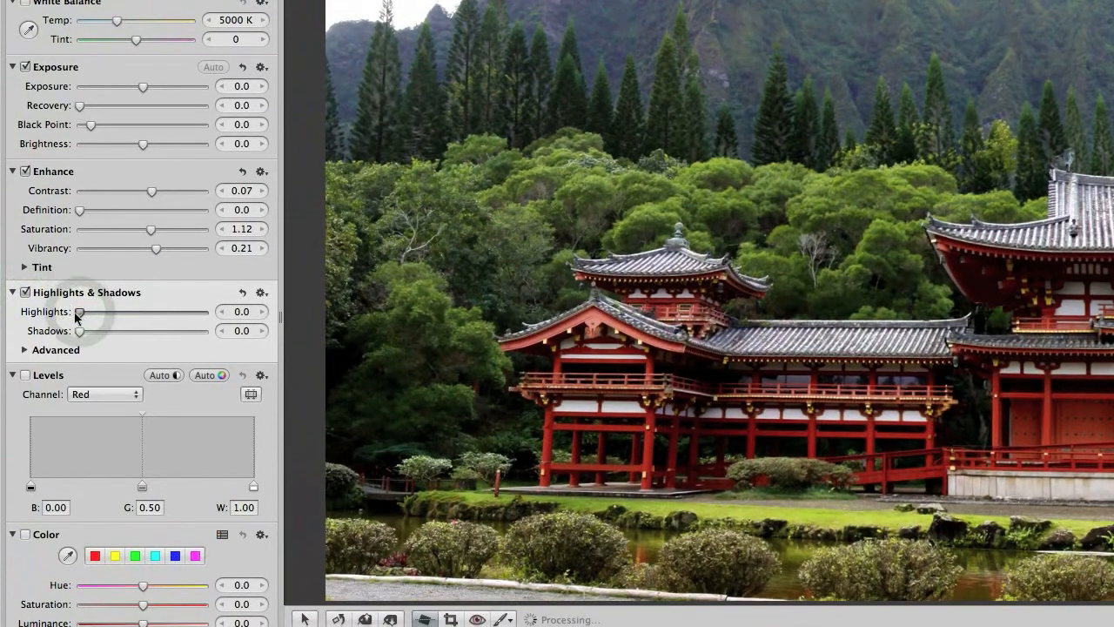
{"action": "left_click_drag", "start_coordinate": [78, 310], "coordinate": [88, 310]}
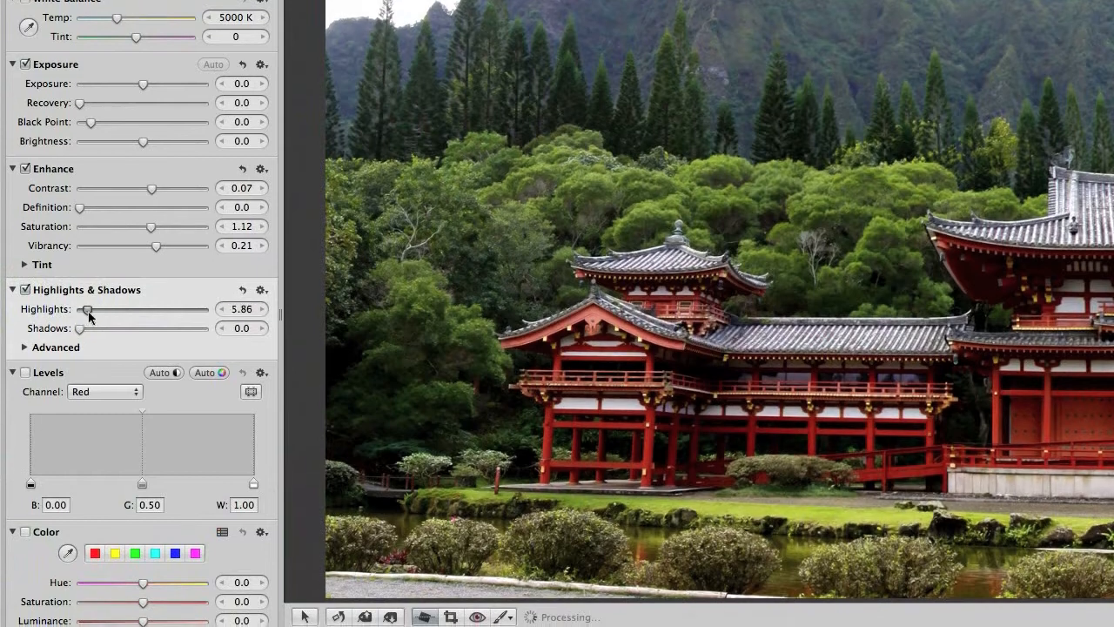
{"action": "left_click_drag", "start_coordinate": [87, 310], "coordinate": [80, 310]}
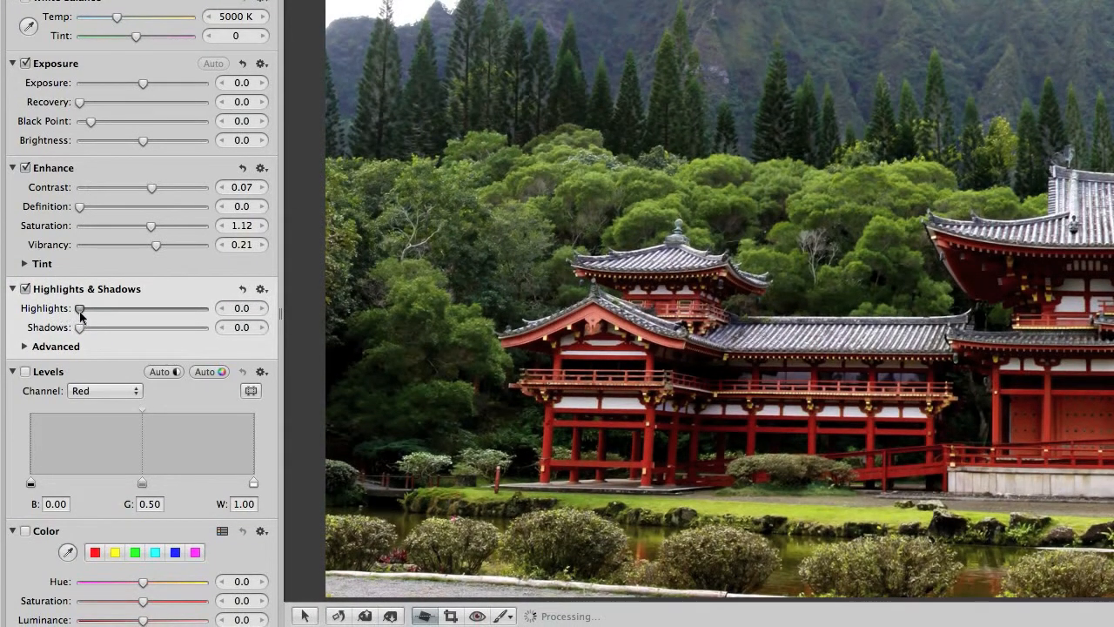
{"action": "left_click_drag", "start_coordinate": [80, 308], "coordinate": [136, 314]}
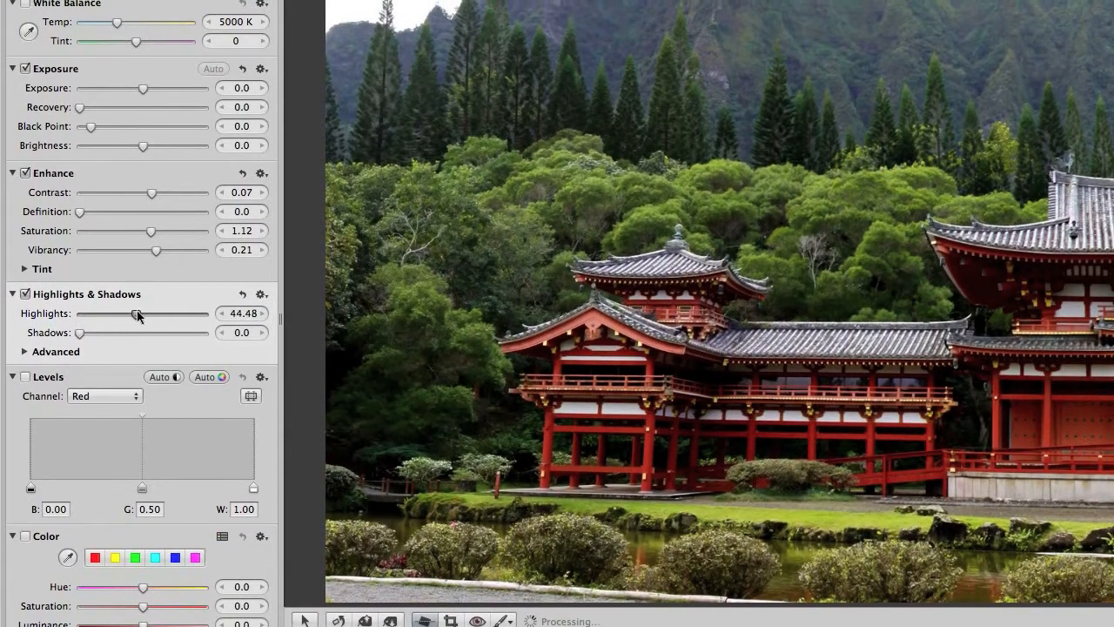
{"action": "left_click_drag", "start_coordinate": [136, 314], "coordinate": [94, 314]}
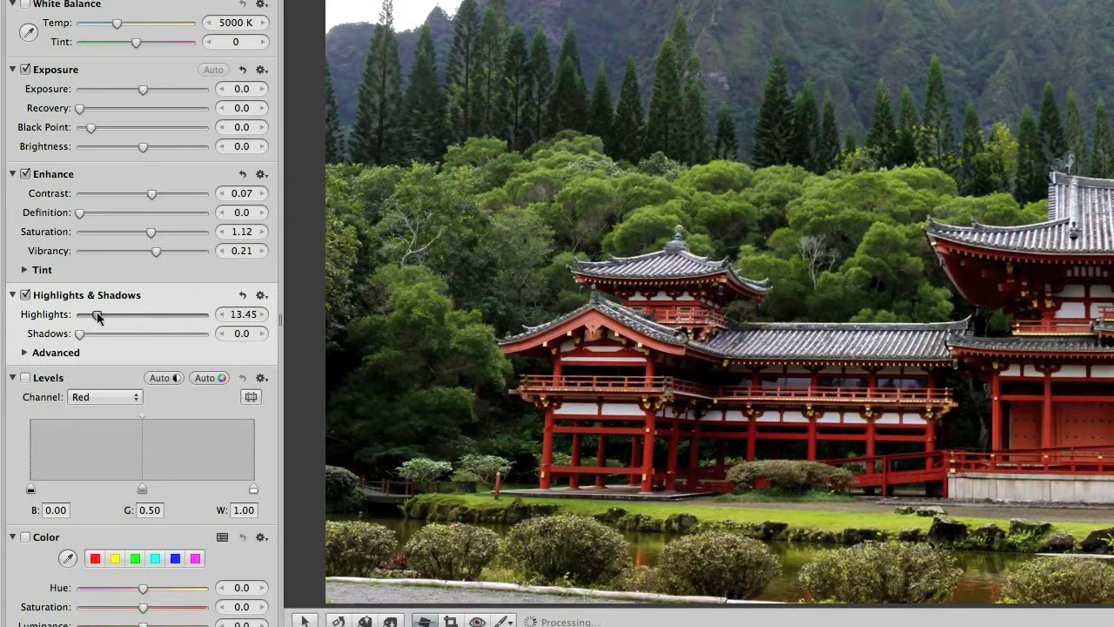
{"action": "left_click_drag", "start_coordinate": [94, 314], "coordinate": [101, 314]}
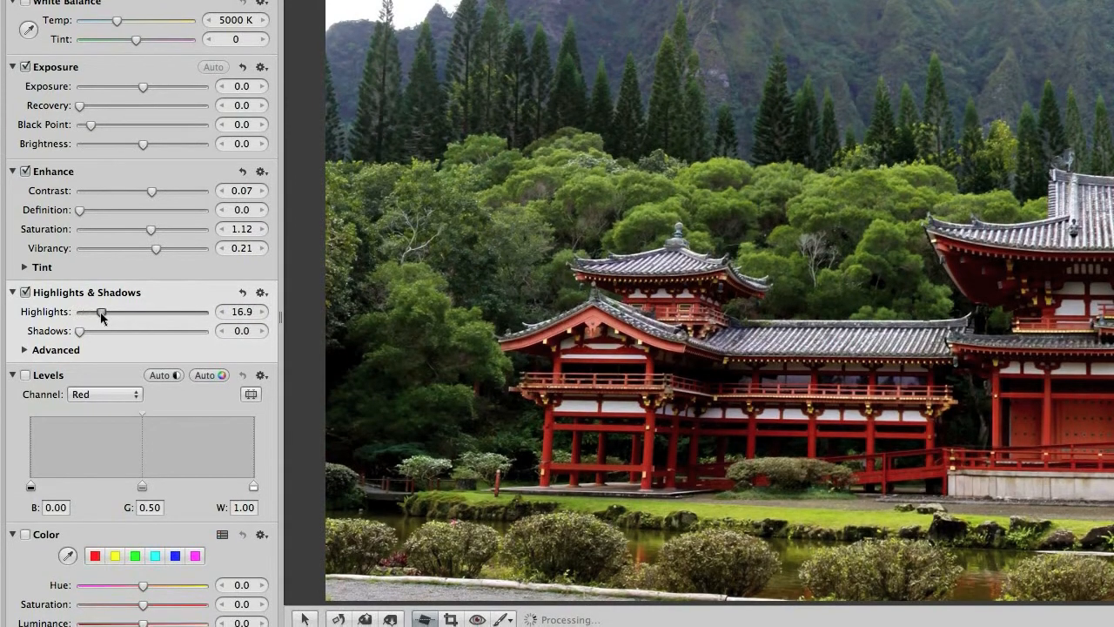
{"action": "left_click_drag", "start_coordinate": [99, 312], "coordinate": [94, 312]}
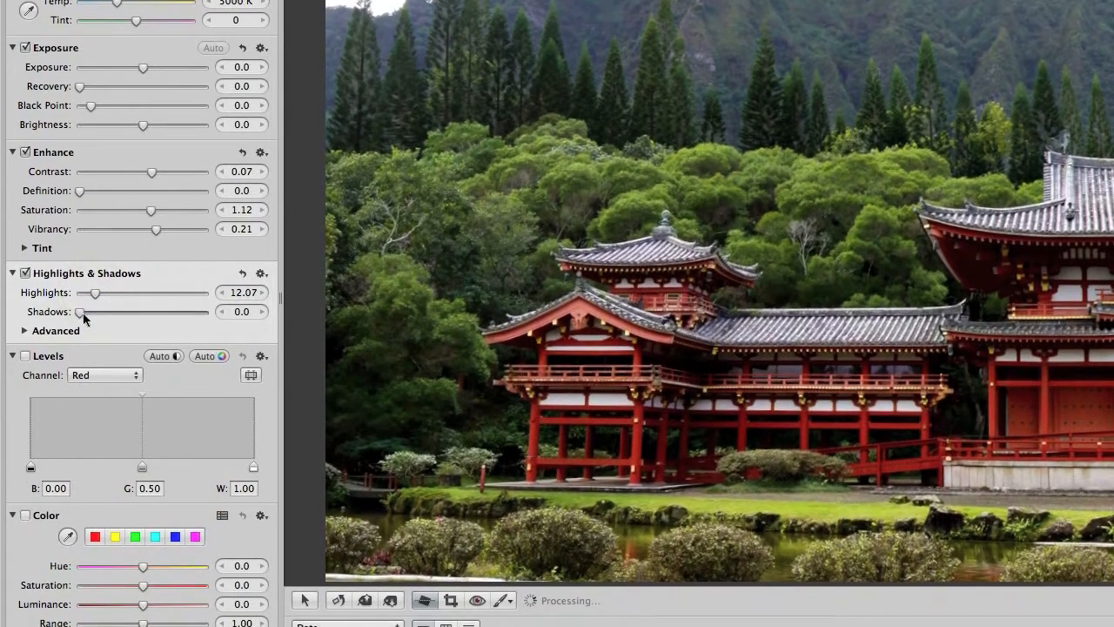
Set Shadows to 8.62 after trying 10.0 and zero.
{"action": "left_click_drag", "start_coordinate": [79, 311], "coordinate": [90, 314]}
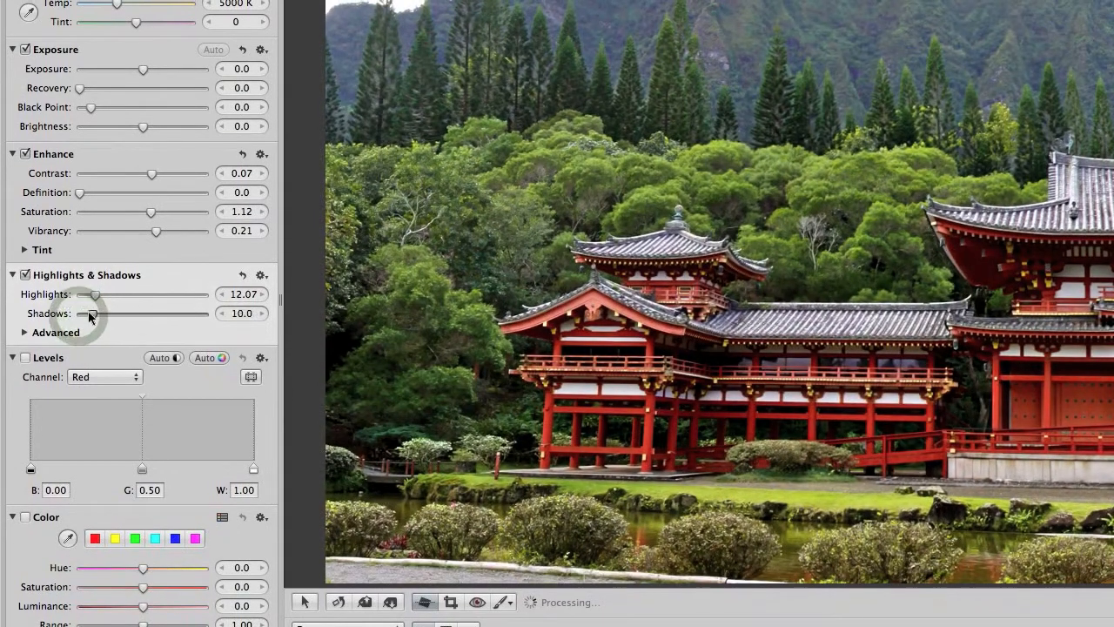
{"action": "left_click_drag", "start_coordinate": [91, 314], "coordinate": [79, 314]}
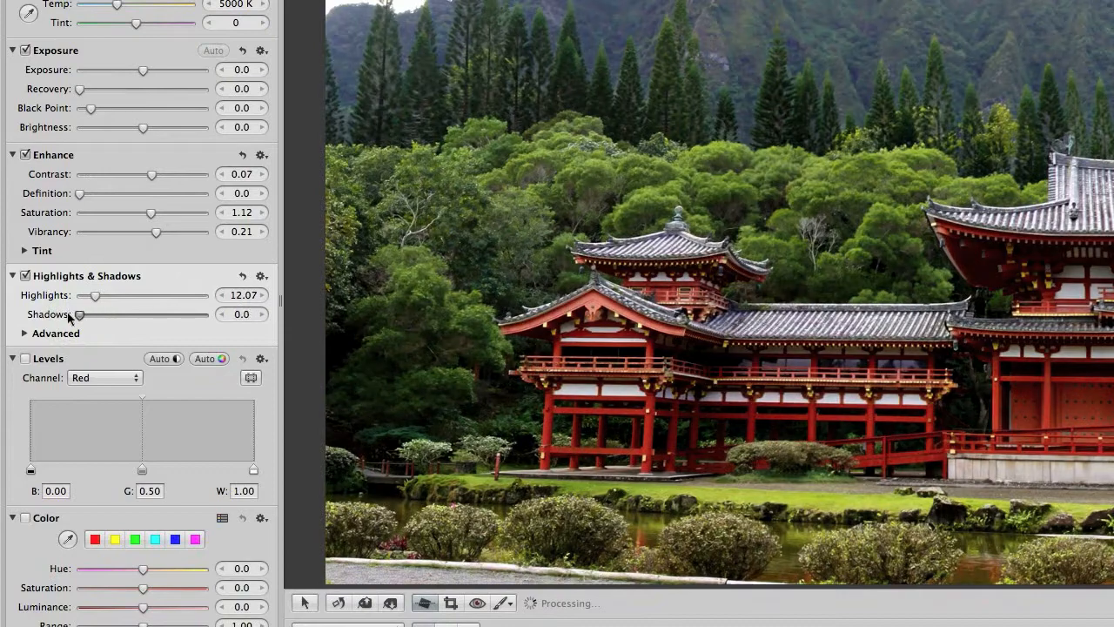
{"action": "left_click_drag", "start_coordinate": [80, 313], "coordinate": [91, 315]}
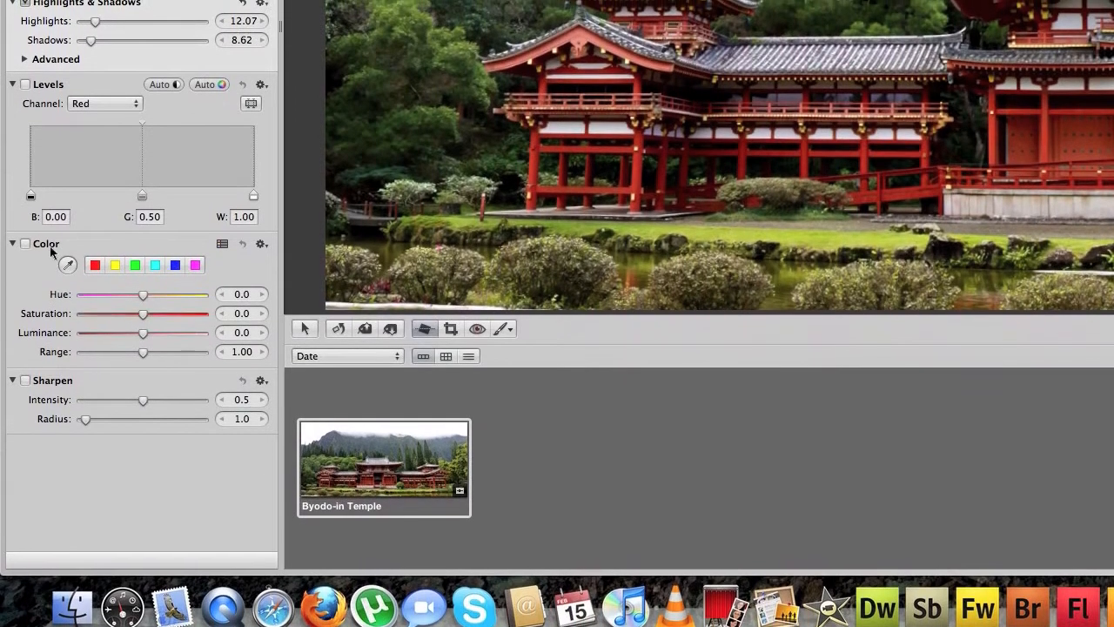
Apply Auto Levels (separate channels) to the photo in the Levels brick.
{"action": "scroll", "scroll_direction": "up", "scroll_amount": 3}
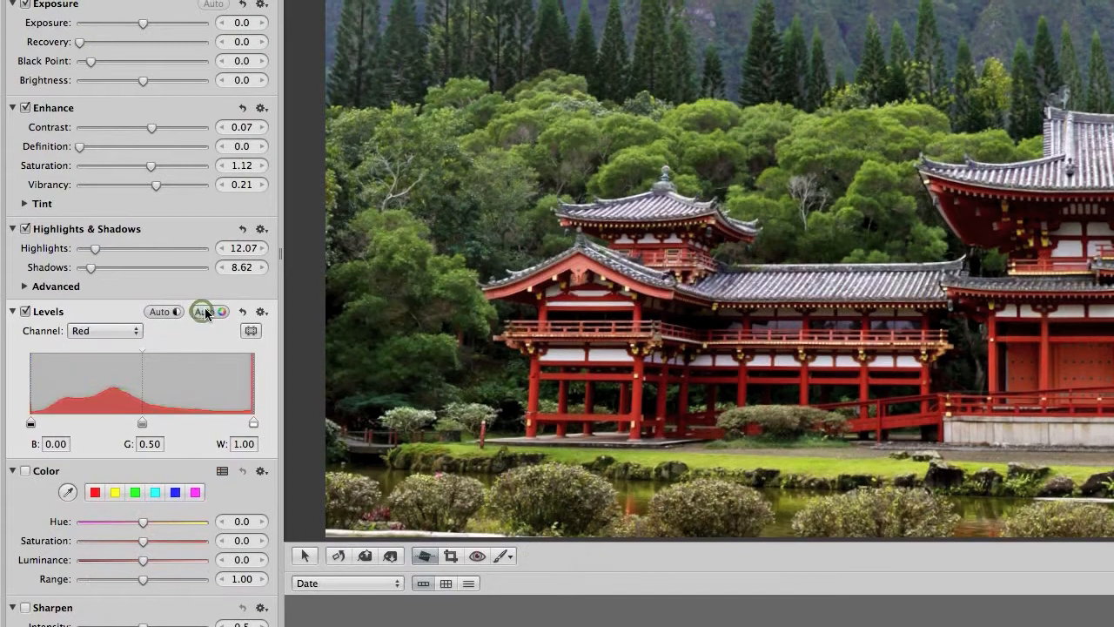
{"action": "left_click", "coordinate": [202, 312]}
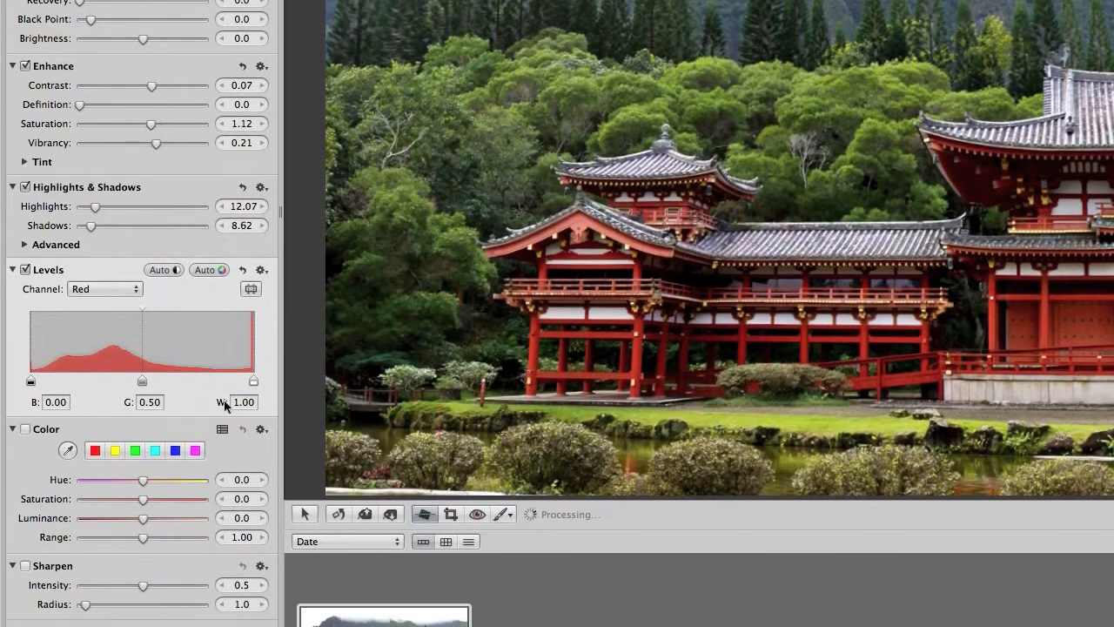
{"action": "scroll", "scroll_direction": "down", "scroll_amount": 3}
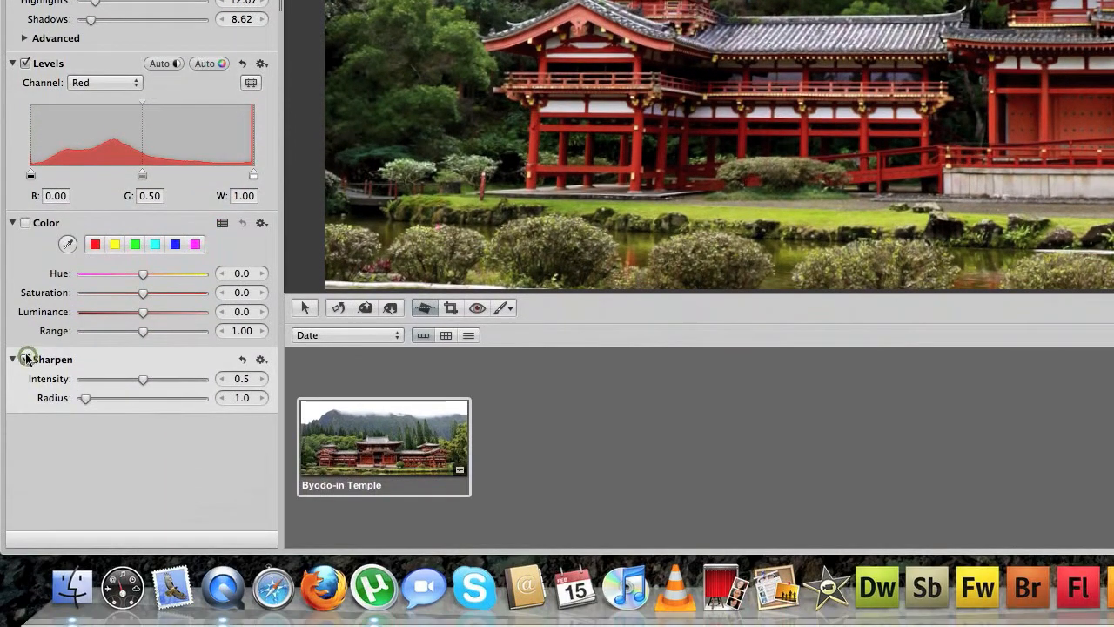
Enable Sharpen, test Intensity up to near maximum, set Radius about 1.03 and Intensity near 0.53.
{"action": "left_click_drag", "start_coordinate": [143, 380], "coordinate": [148, 380]}
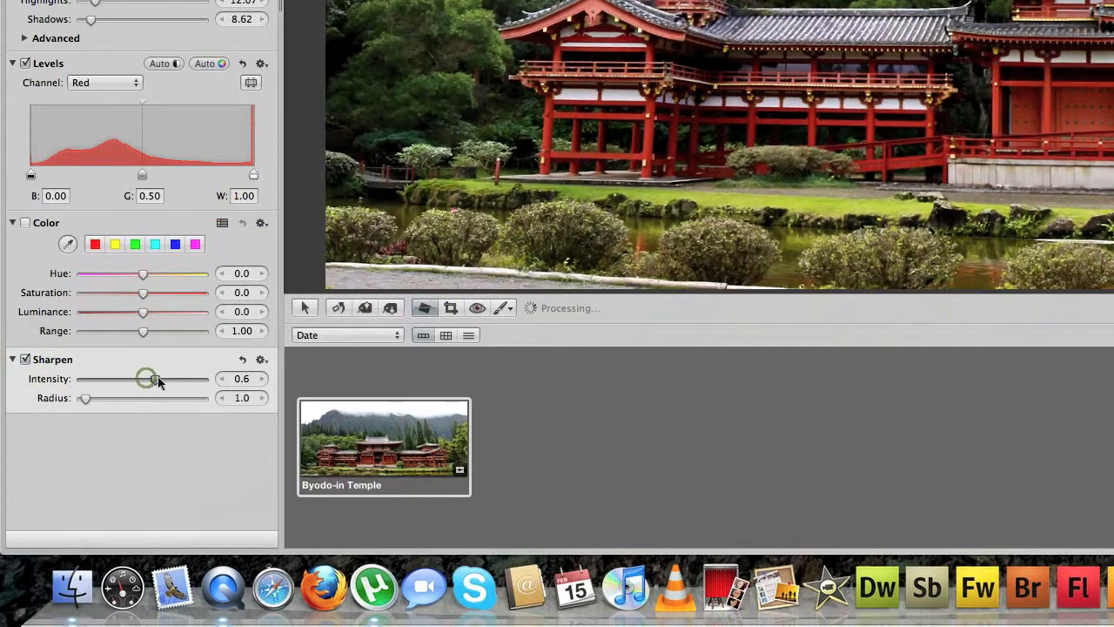
{"action": "left_click_drag", "start_coordinate": [146, 378], "coordinate": [202, 377]}
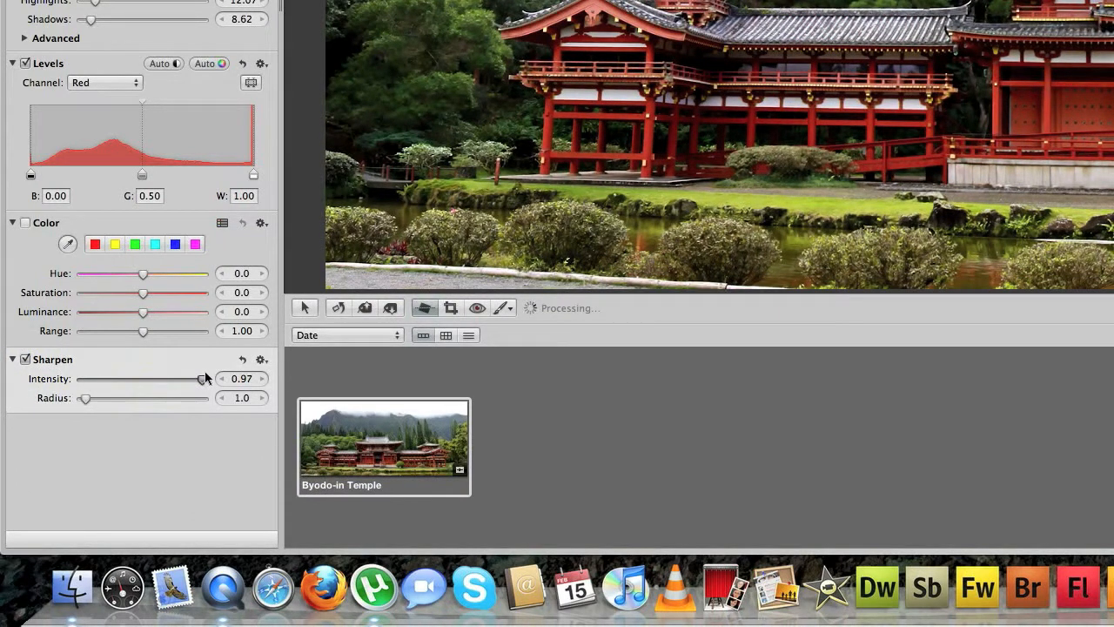
{"action": "left_click_drag", "start_coordinate": [201, 378], "coordinate": [198, 378]}
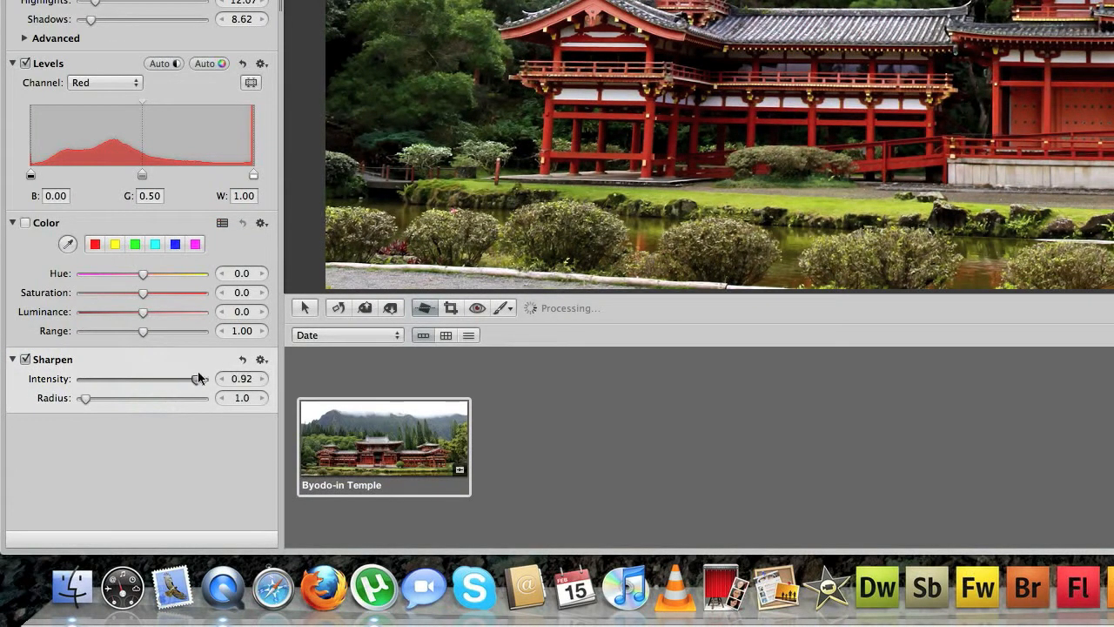
{"action": "left_click_drag", "start_coordinate": [198, 379], "coordinate": [143, 379]}
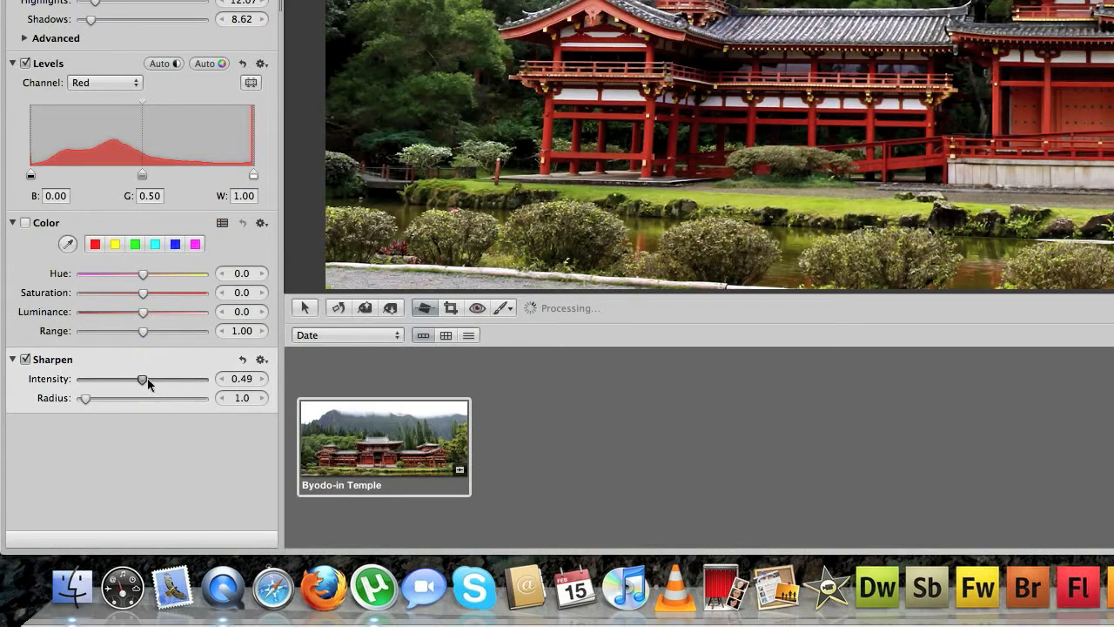
{"action": "left_click_drag", "start_coordinate": [83, 397], "coordinate": [90, 397]}
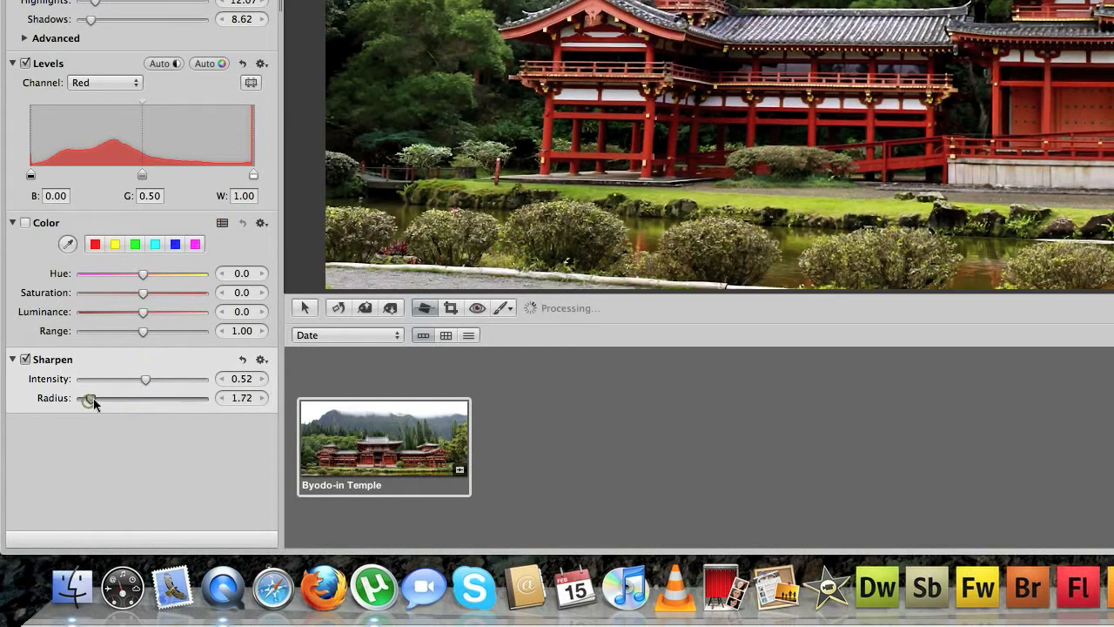
{"action": "left_click_drag", "start_coordinate": [90, 397], "coordinate": [85, 396]}
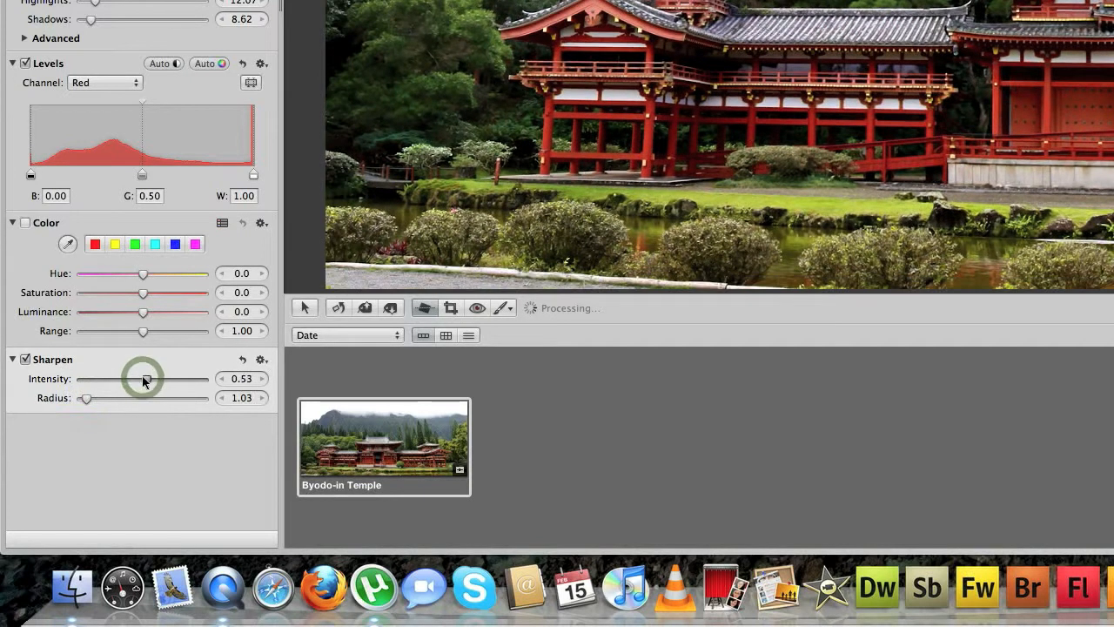
{"action": "left_click_drag", "start_coordinate": [146, 380], "coordinate": [167, 379]}
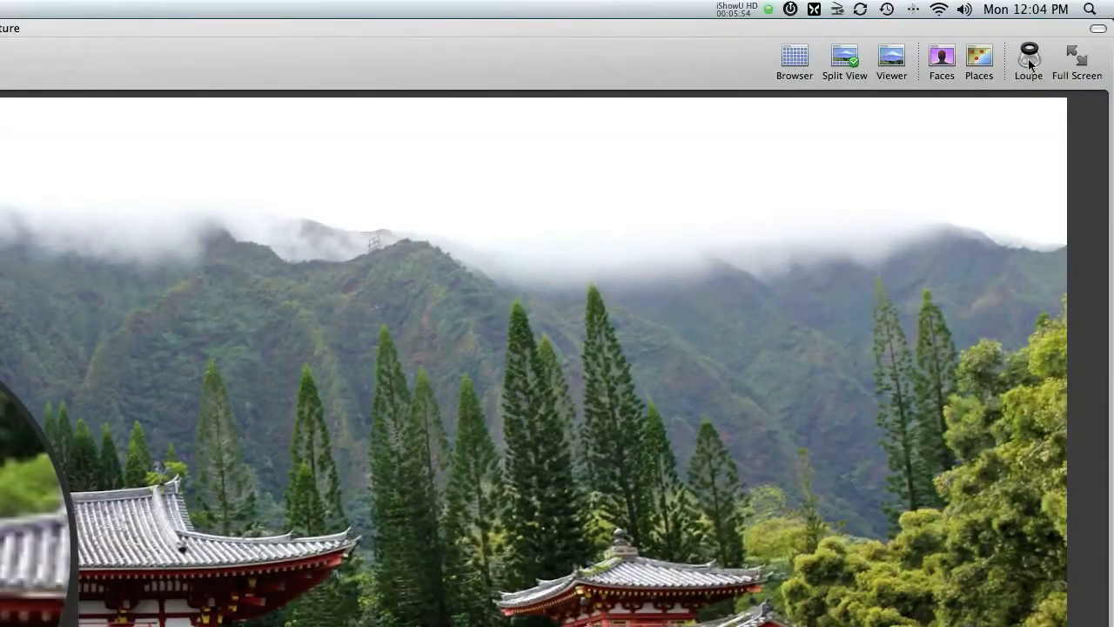
Inspect detail with the Loupe and settle sharpening Intensity at 0.73.
{"action": "left_click", "coordinate": [1027, 56]}
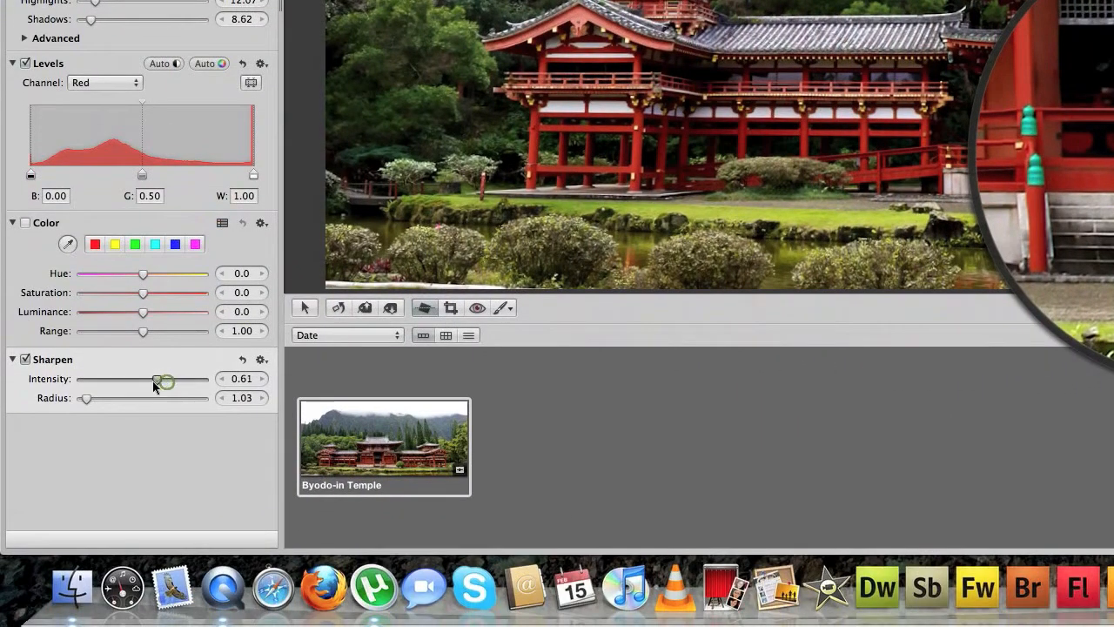
{"action": "left_click_drag", "start_coordinate": [164, 379], "coordinate": [205, 379]}
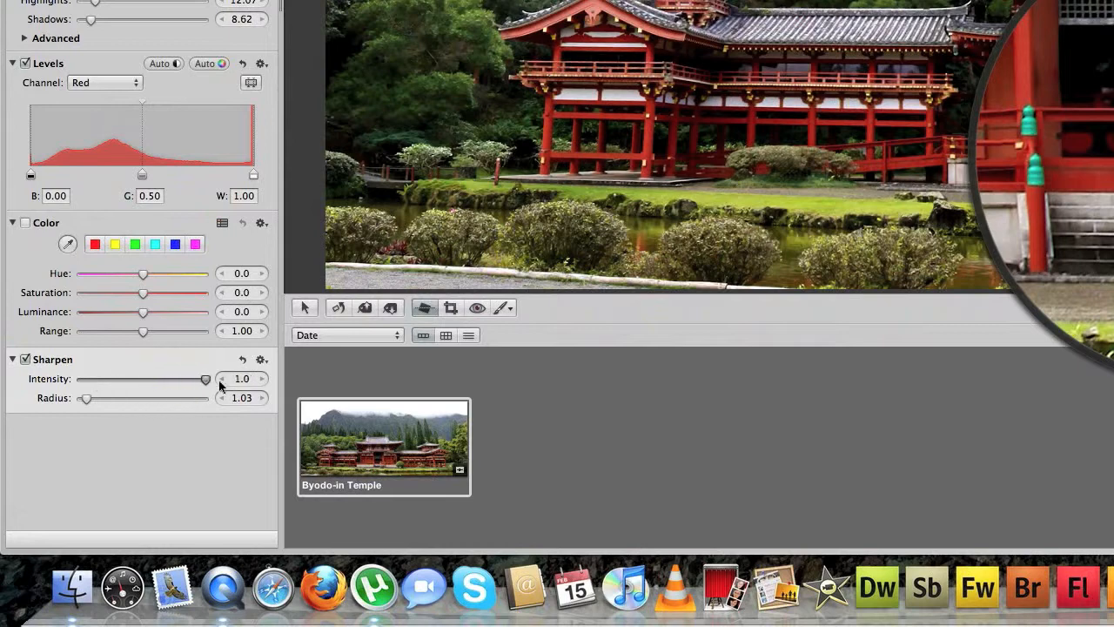
{"action": "left_click_drag", "start_coordinate": [206, 379], "coordinate": [148, 380]}
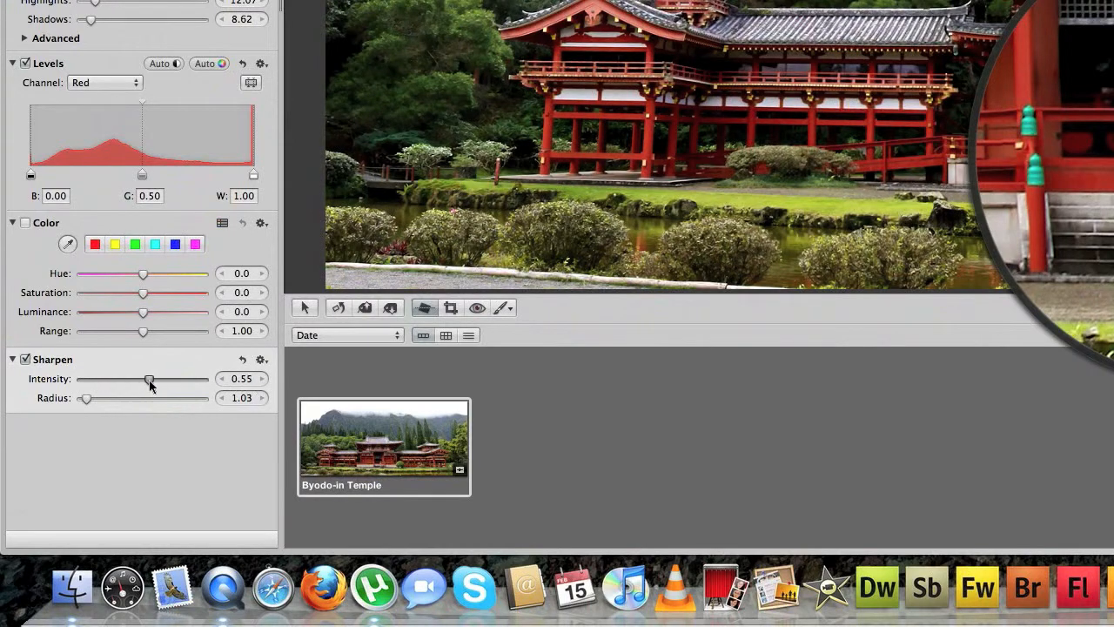
{"action": "left_click_drag", "start_coordinate": [150, 379], "coordinate": [166, 380]}
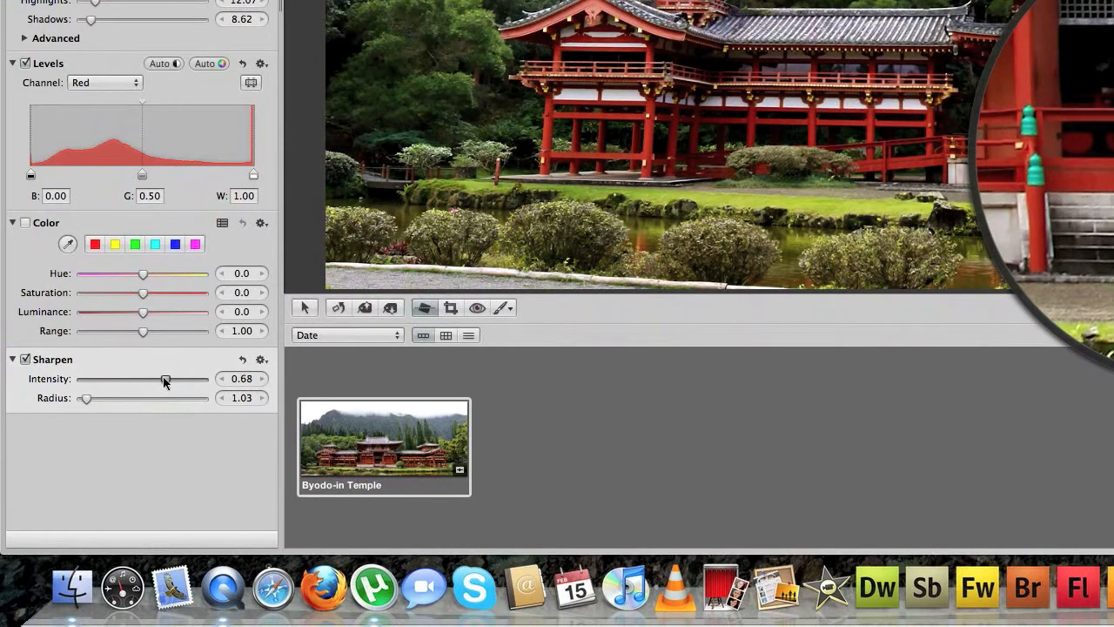
{"action": "left_click_drag", "start_coordinate": [165, 378], "coordinate": [173, 397]}
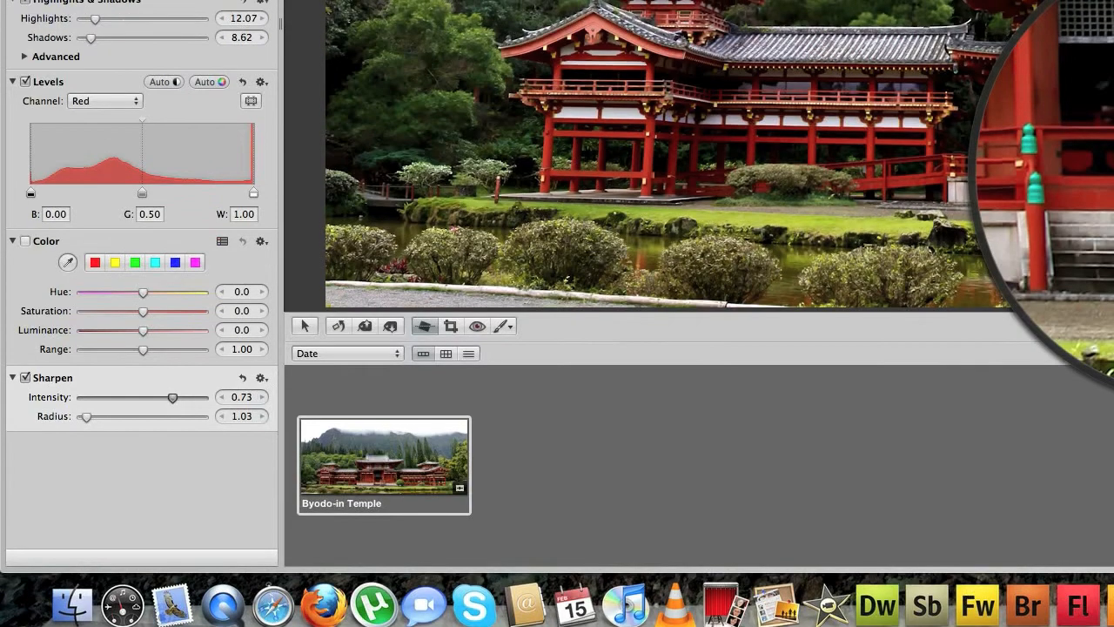
{"action": "left_click", "coordinate": [1077, 61]}
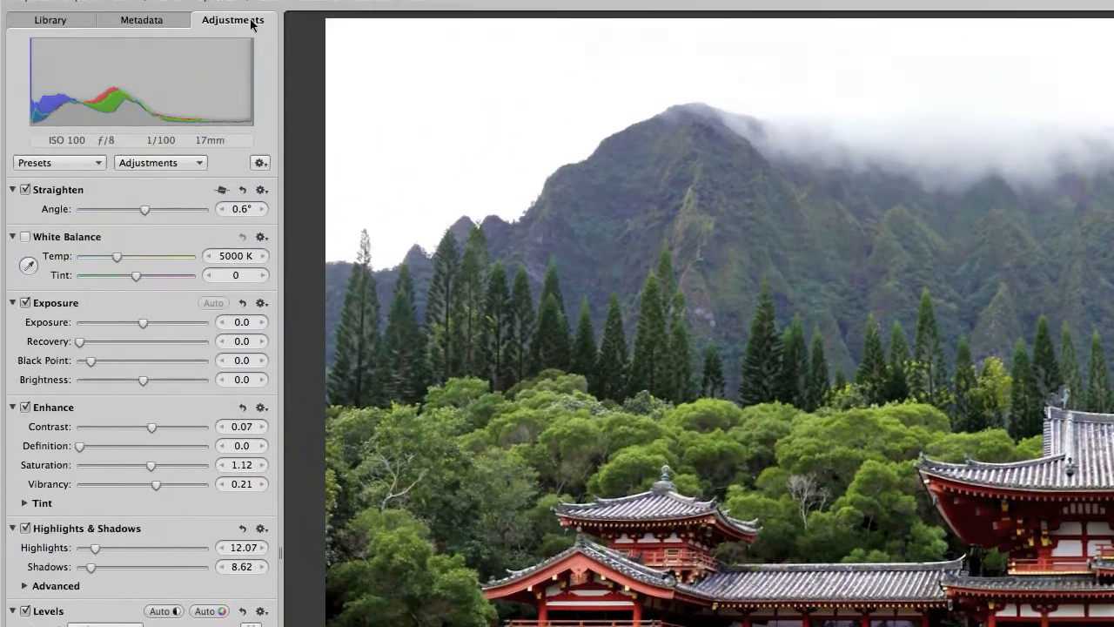
In Image Export presets, select JPEG – Fit within 1024 x 1024 and confirm the settings.
{"action": "left_click", "coordinate": [131, 10]}
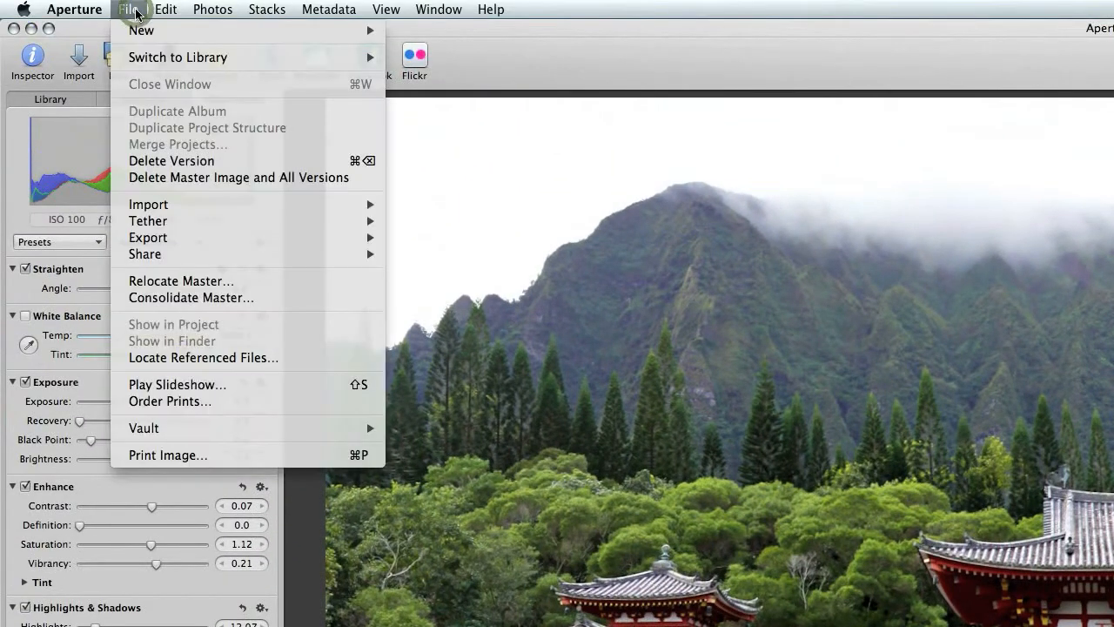
{"action": "left_click", "coordinate": [73, 11]}
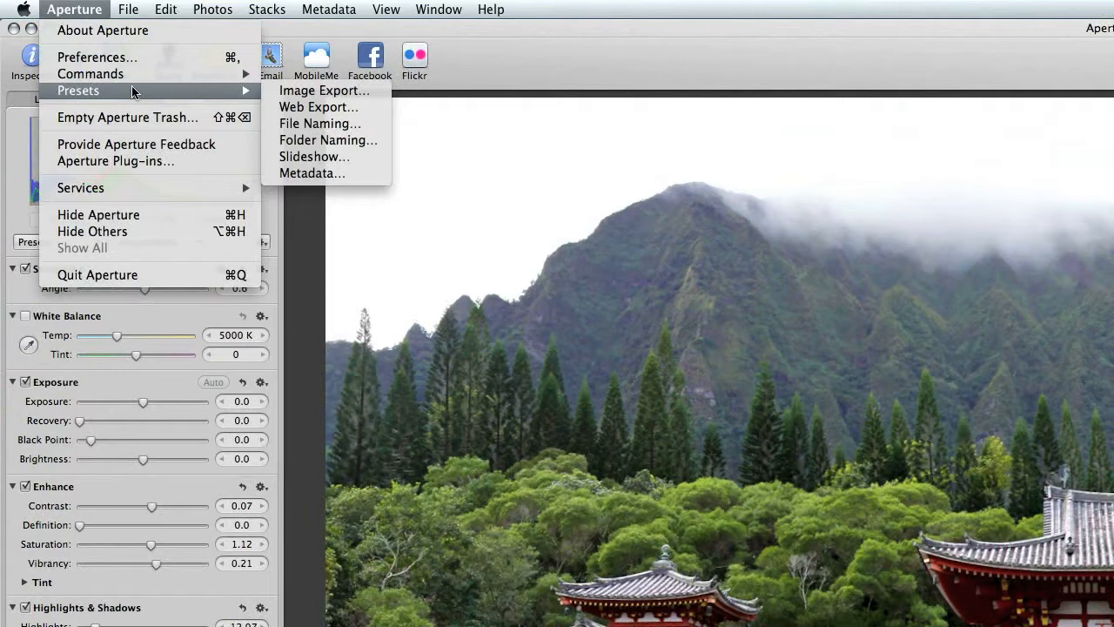
{"action": "left_click", "coordinate": [323, 91]}
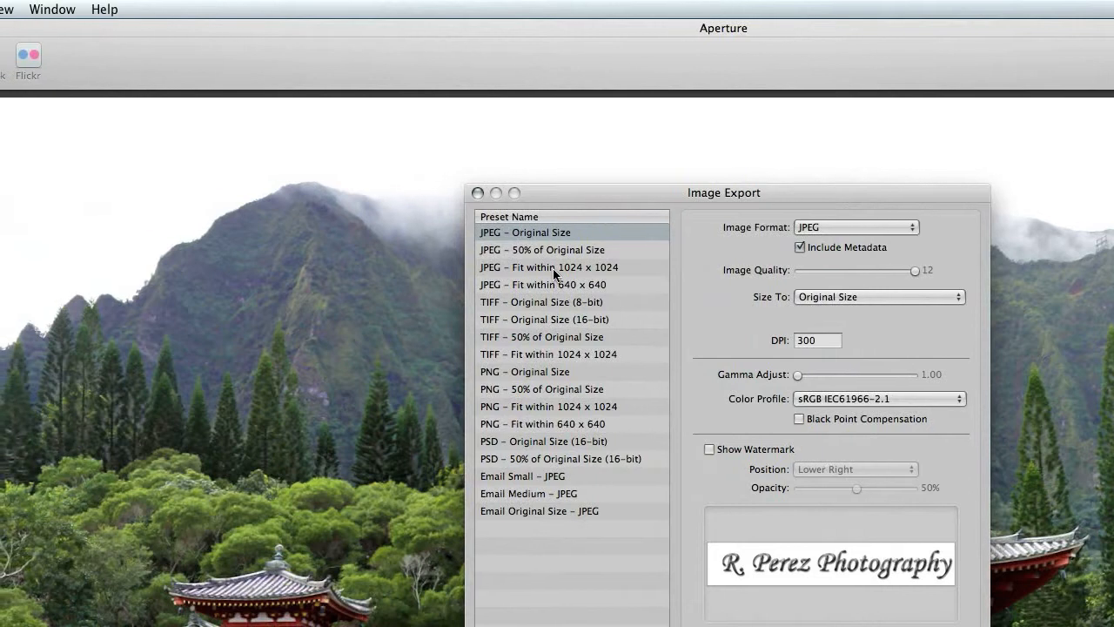
{"action": "left_click", "coordinate": [548, 268]}
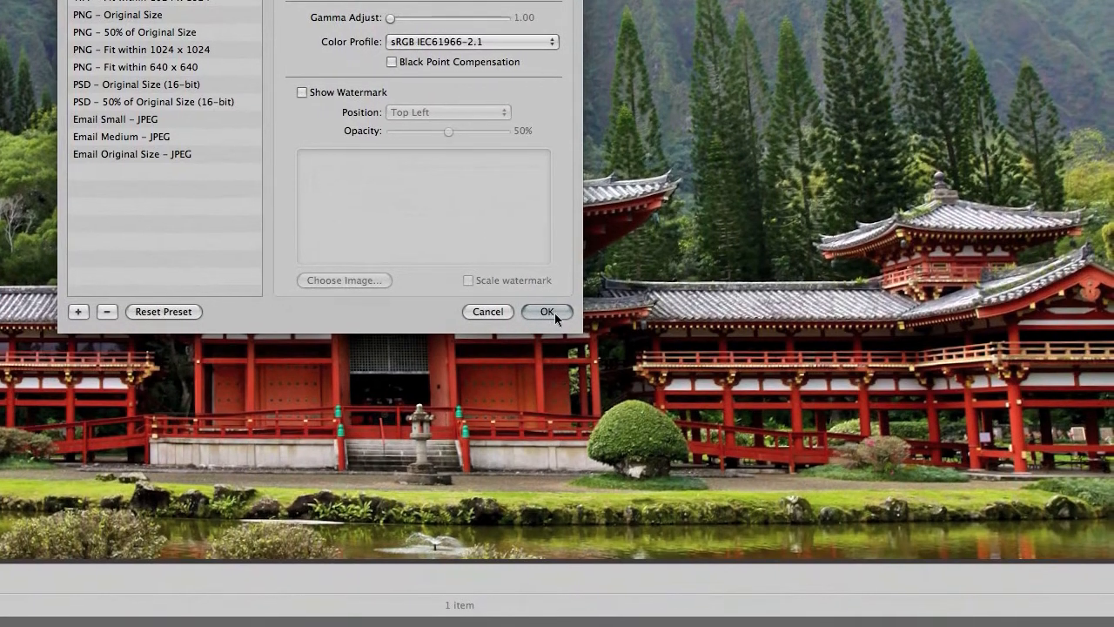
{"action": "left_click", "coordinate": [550, 310]}
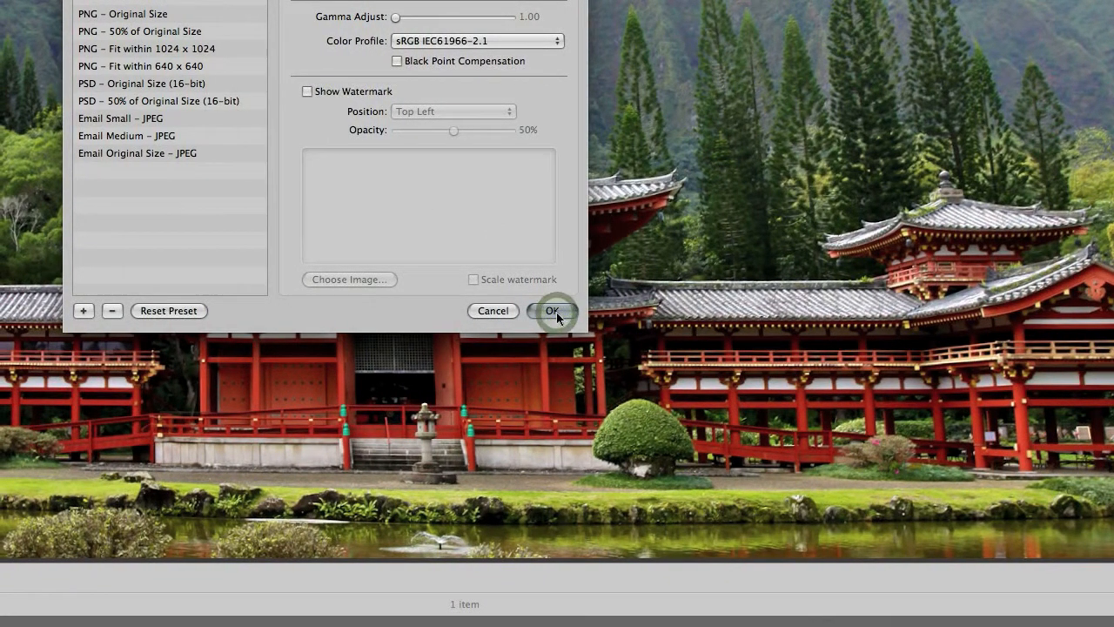
{"action": "left_click", "coordinate": [552, 310]}
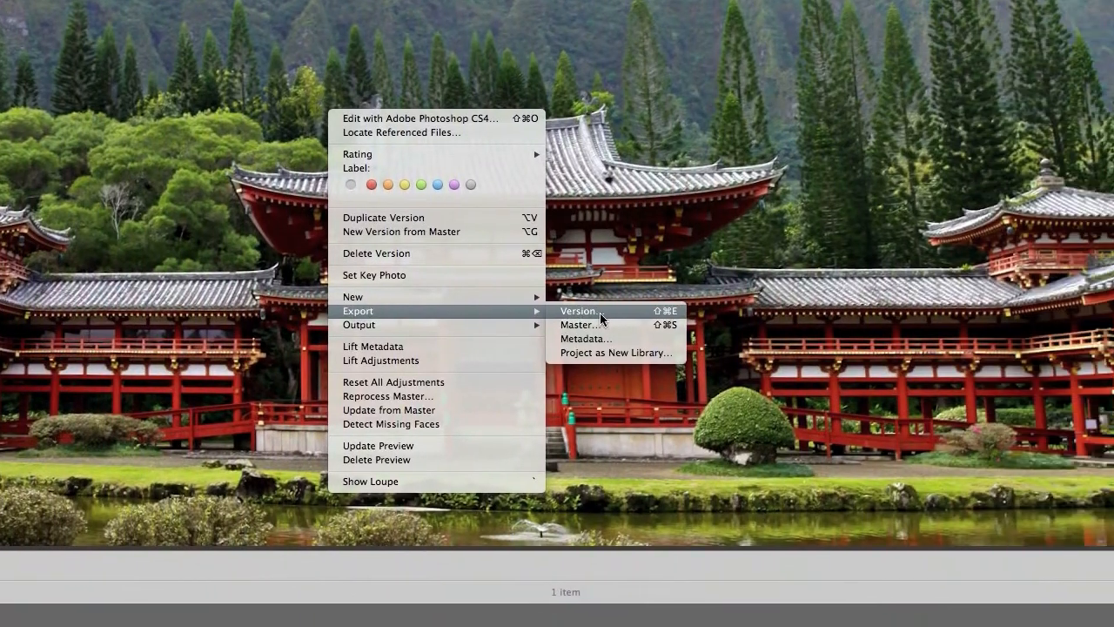
Export the version to the Desktop as 'Byodo-in Temple 001.jpg' using Custom Name with Counter.
{"action": "left_click", "coordinate": [580, 310]}
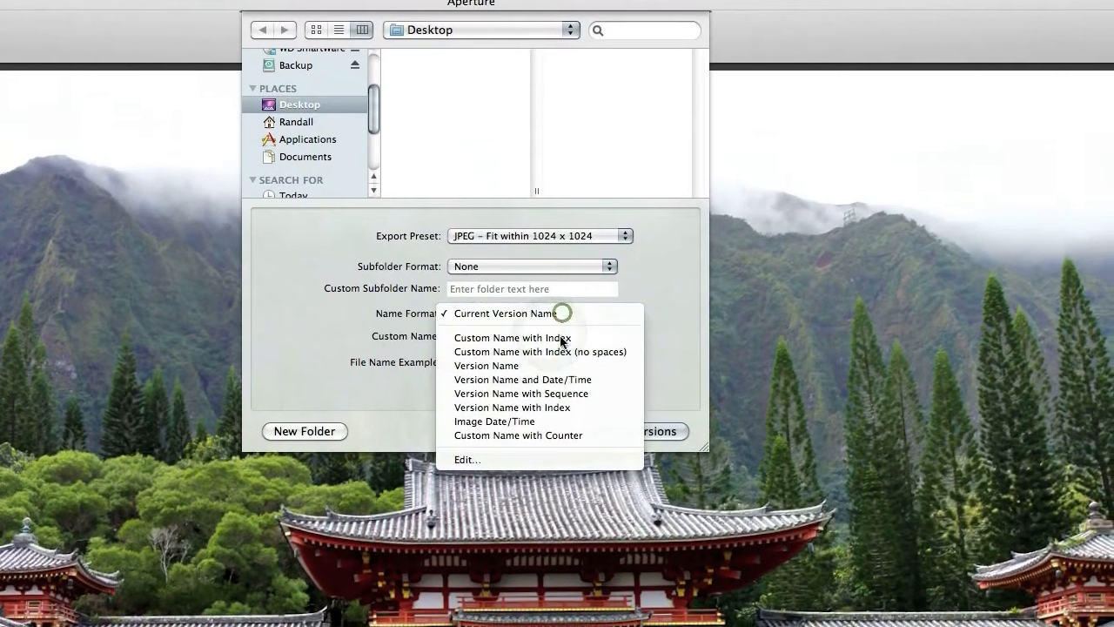
{"action": "left_click", "coordinate": [509, 313]}
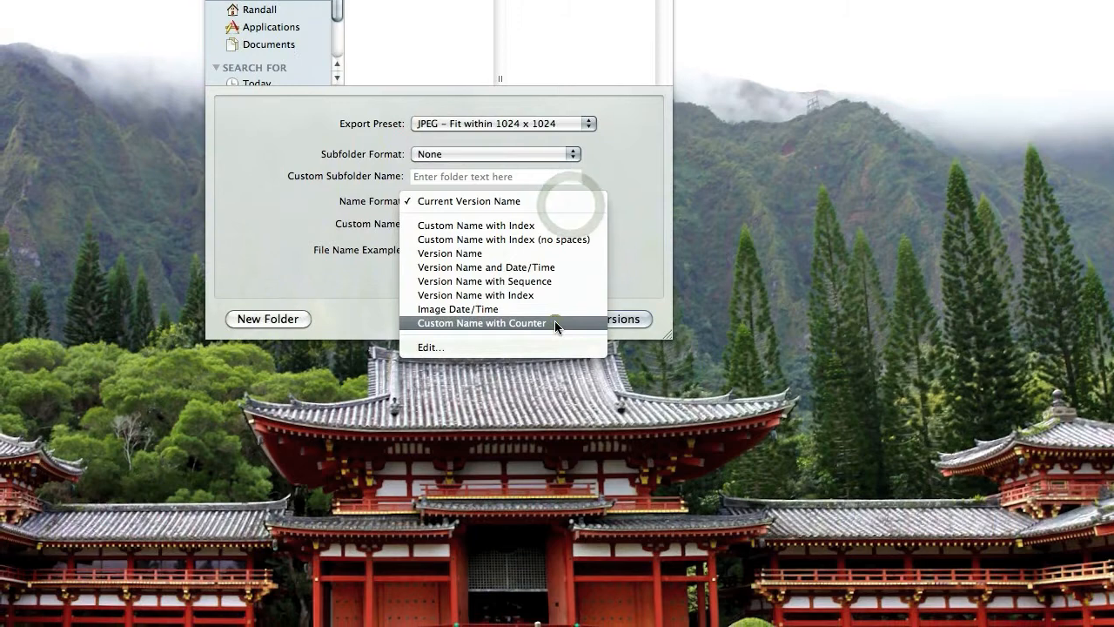
{"action": "left_click", "coordinate": [481, 322]}
{"action": "type", "text": "Byodo-in Temple"}
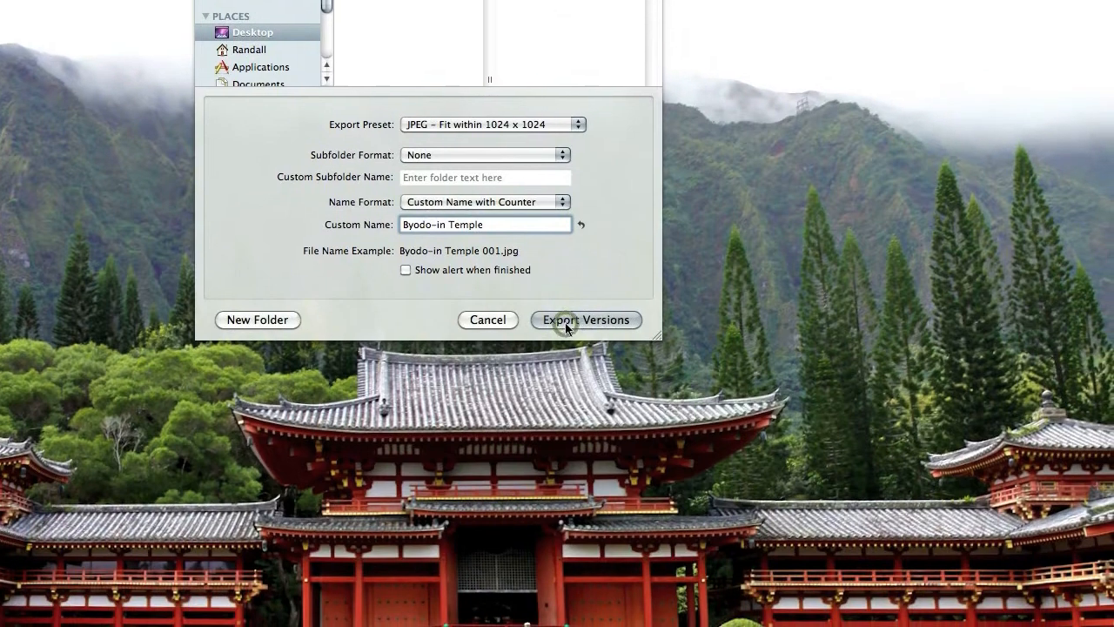
{"action": "left_click", "coordinate": [585, 321]}
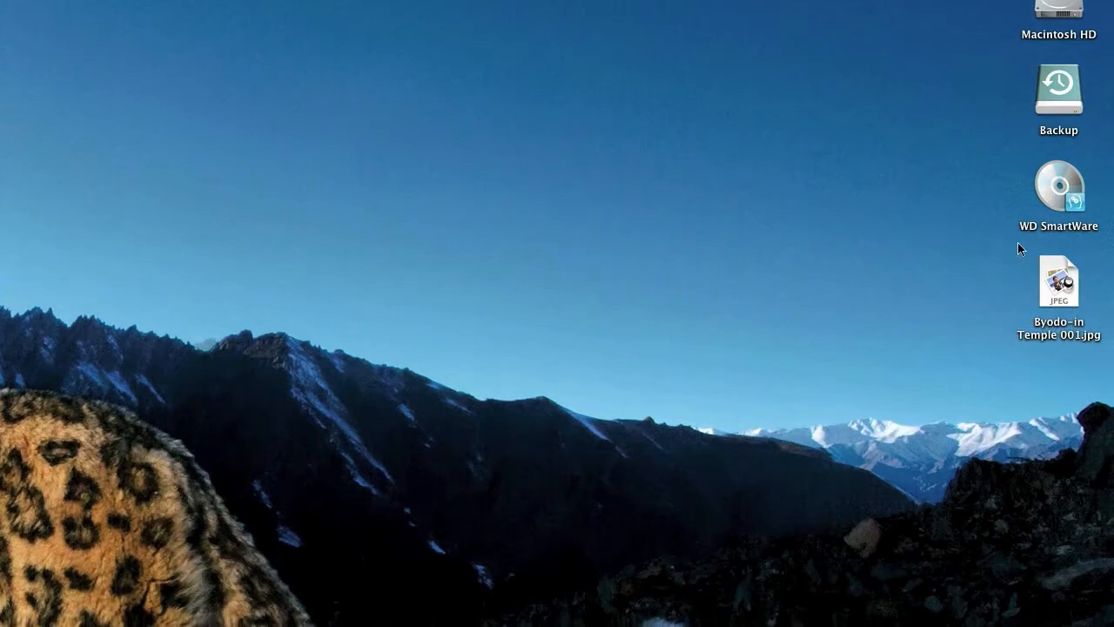
Select the exported 'Byodo-in Temple 001.jpg' file on the Finder desktop.
{"action": "left_click", "coordinate": [1058, 306]}
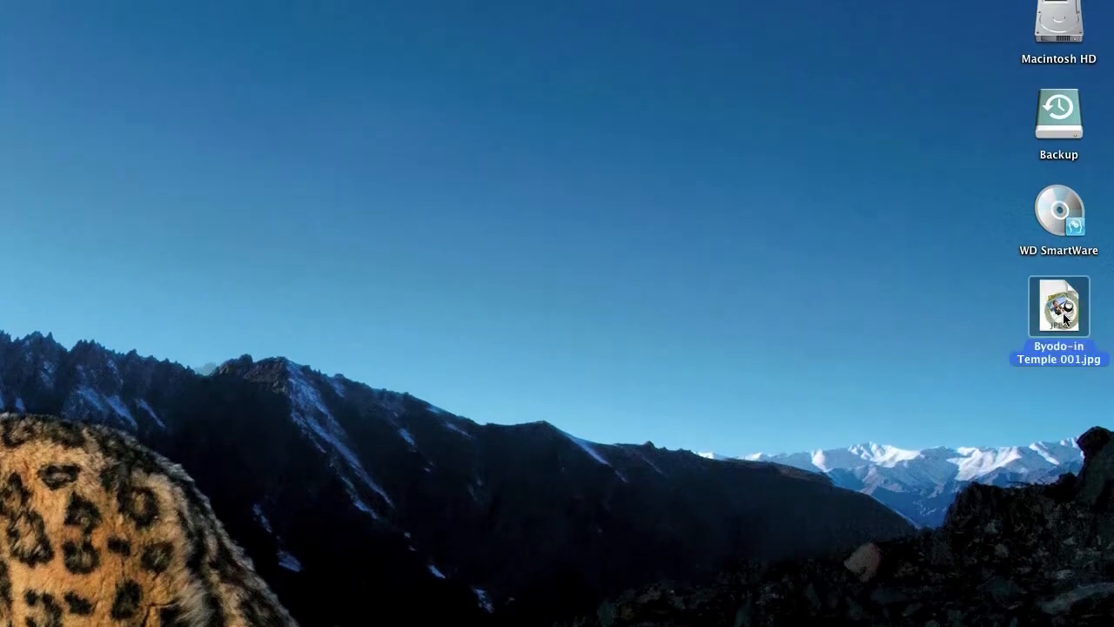